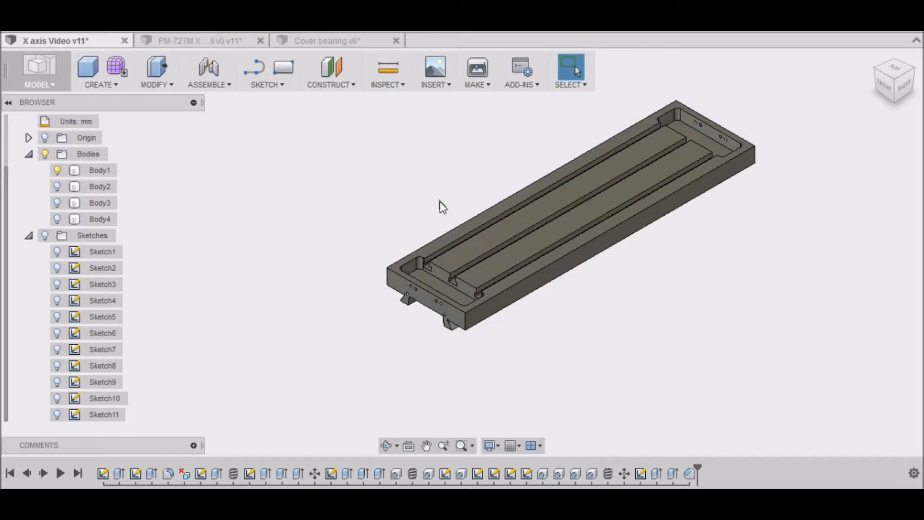
pyautogui.moveTo(447, 213)
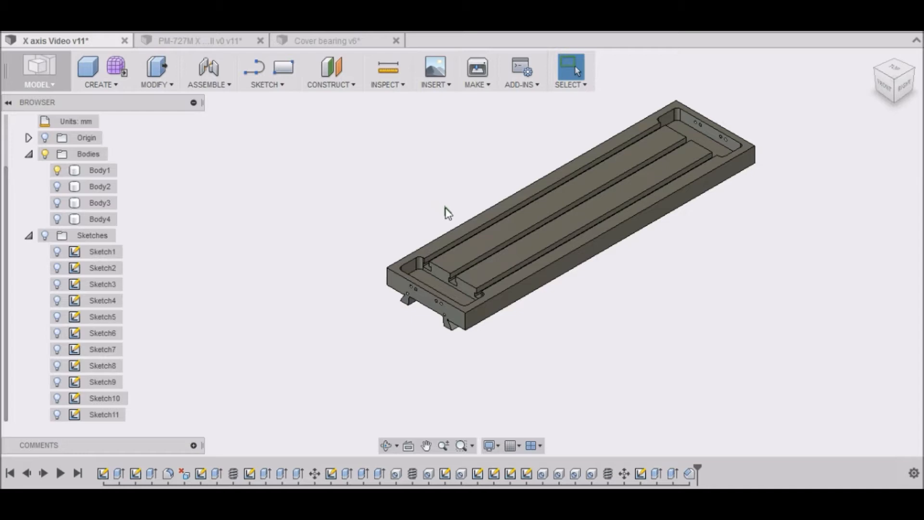
pyautogui.moveTo(416, 303)
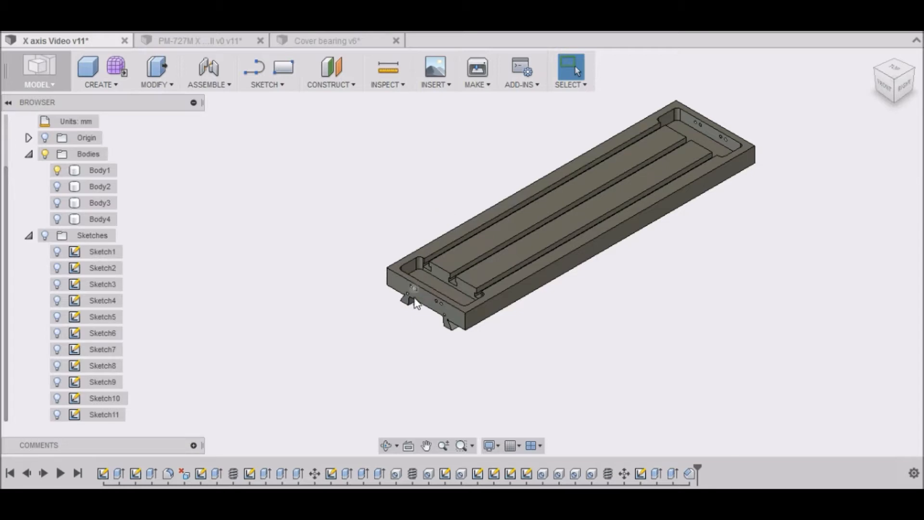
pyautogui.moveTo(849, 230)
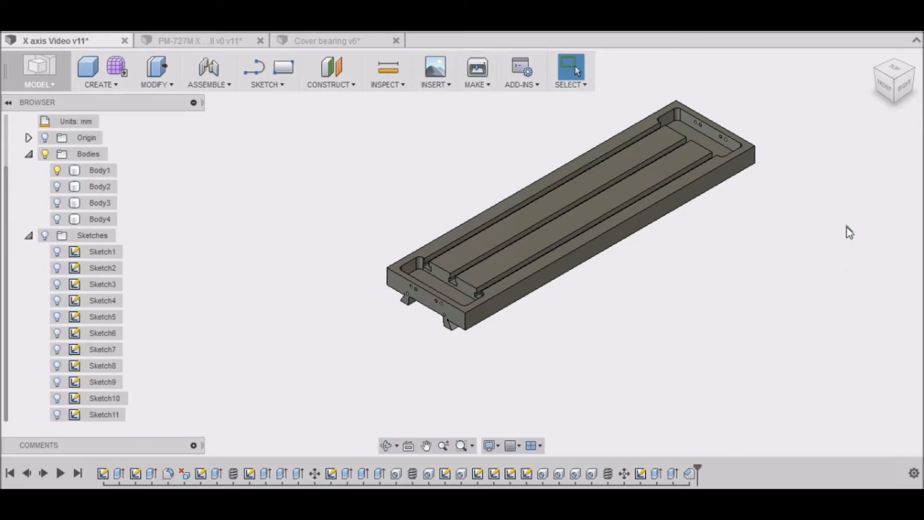
# Show Body4 (the bearing block) with the X table and zoom to the table's motor end
pyautogui.click(99, 186)
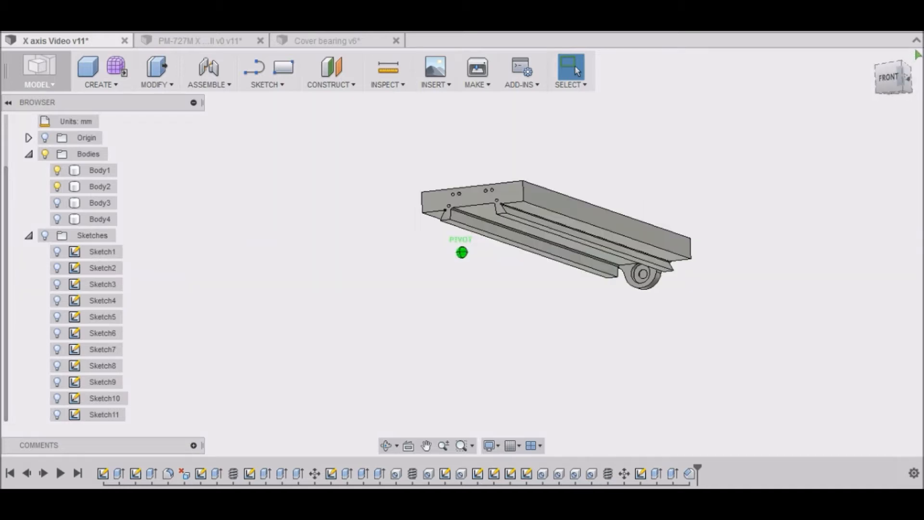
pyautogui.click(100, 202)
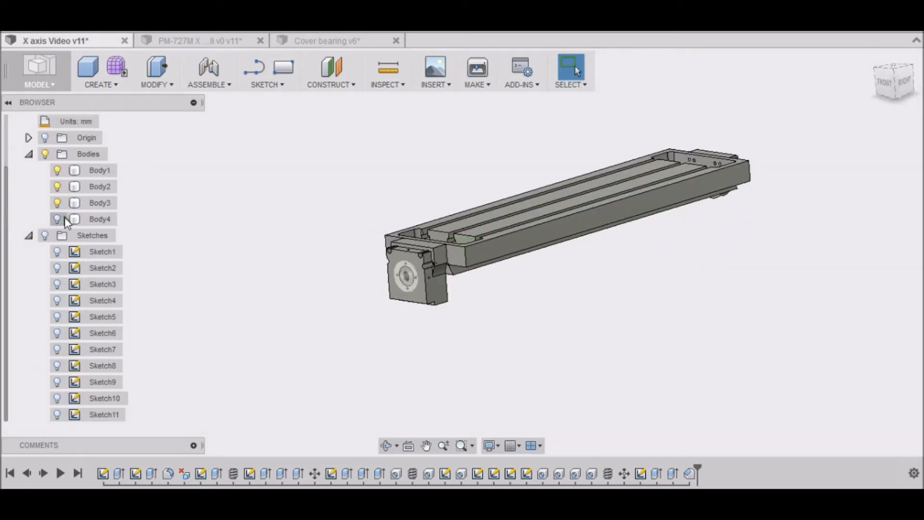
pyautogui.click(57, 219)
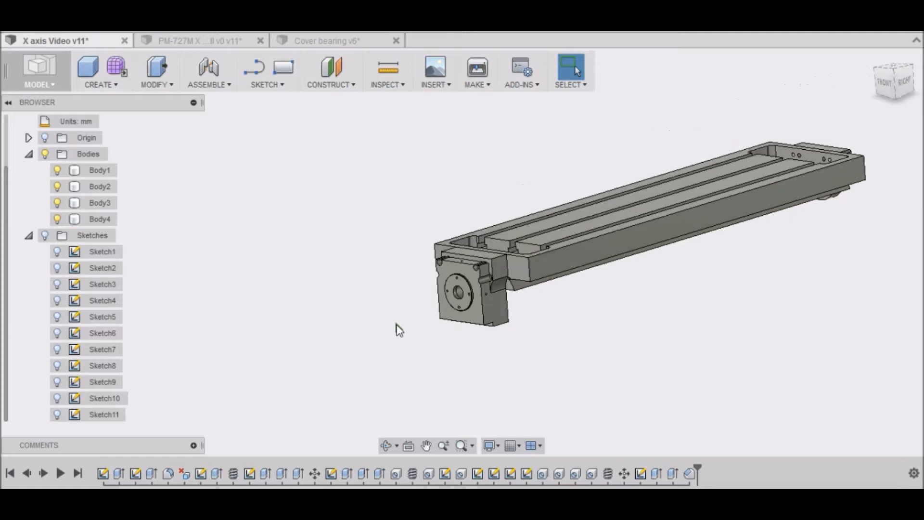
pyautogui.click(99, 203)
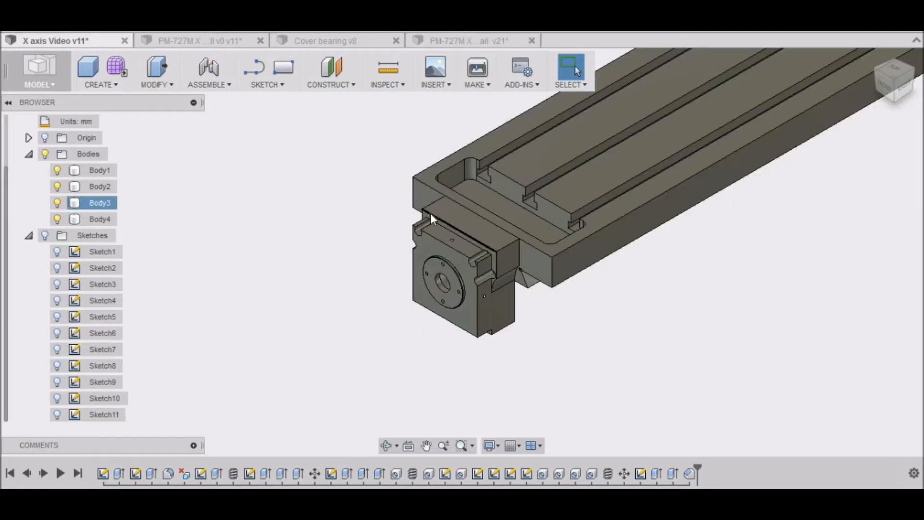
pyautogui.moveTo(503, 272)
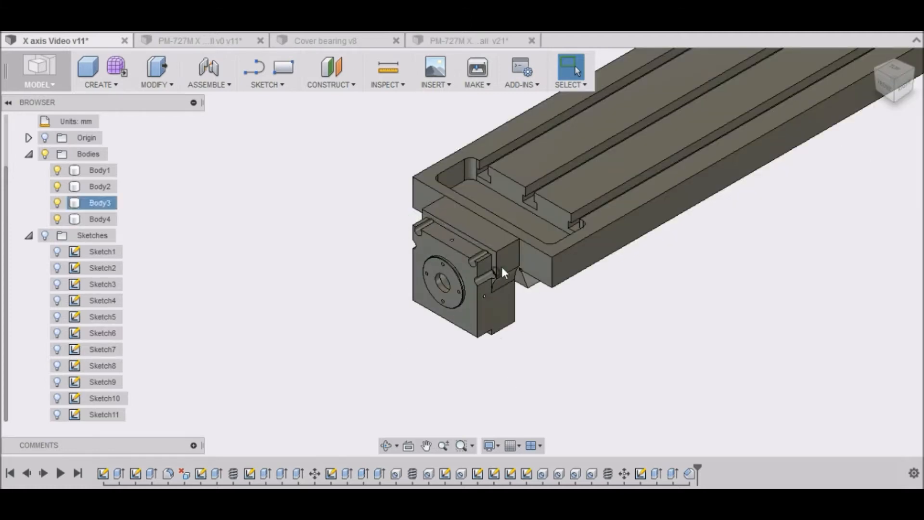
pyautogui.click(428, 387)
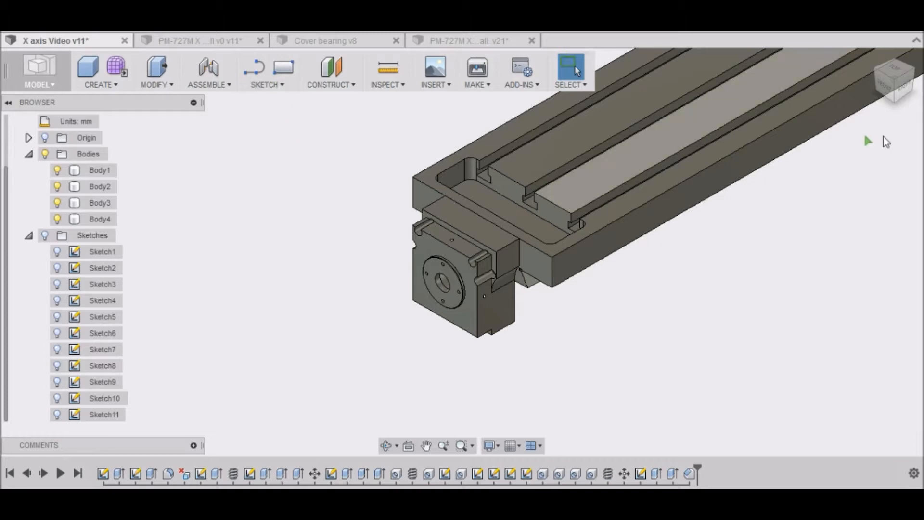
# View the model from the front and hide the solid bodies, leaving only Sketch5's outline
pyautogui.click(894, 85)
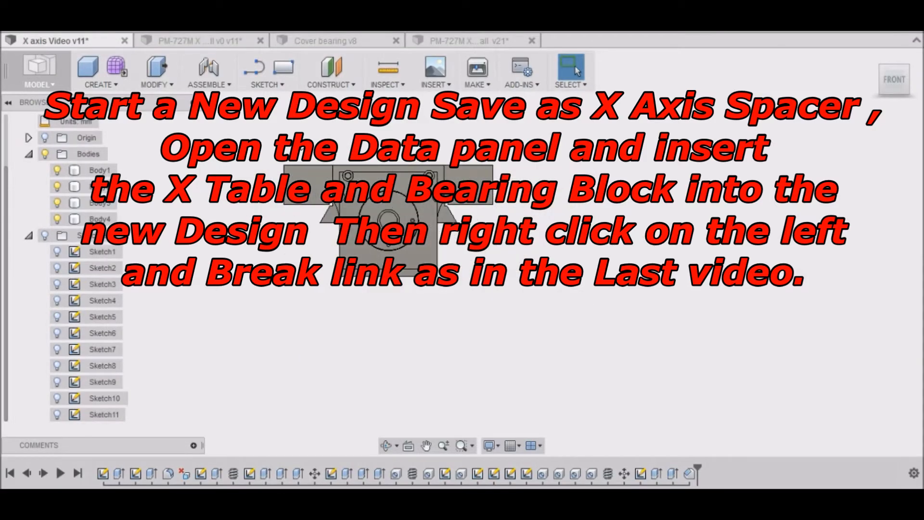
pyautogui.click(99, 218)
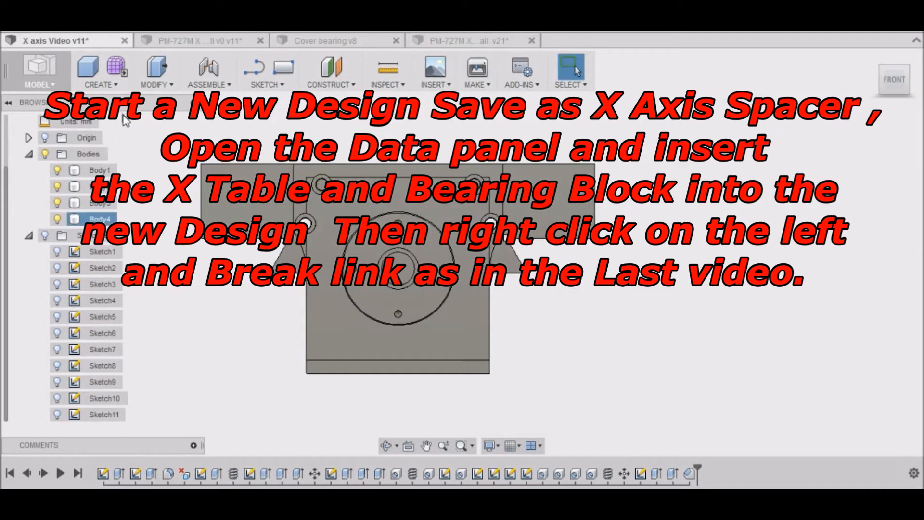
pyautogui.click(99, 169)
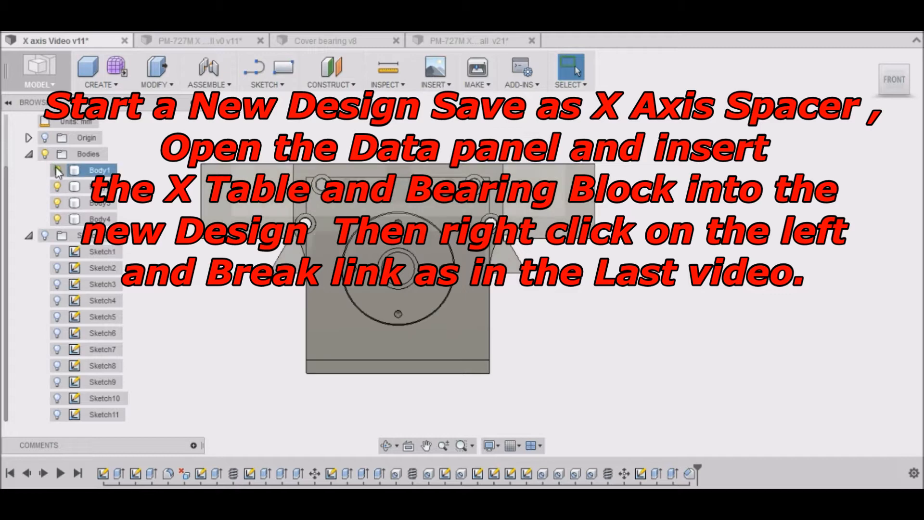
pyautogui.click(99, 202)
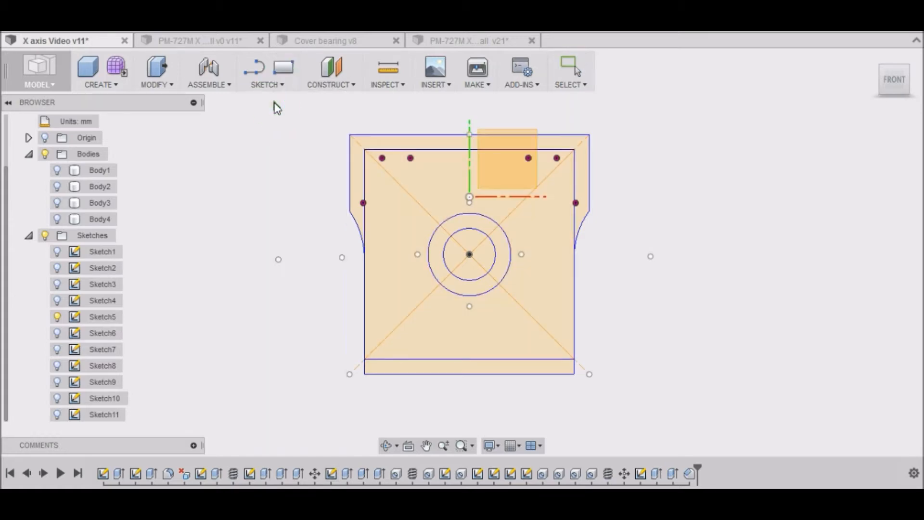
# Draw a 101.6 mm centre rectangle on the shaft centre, then hide the block outline sketch
pyautogui.click(101, 317)
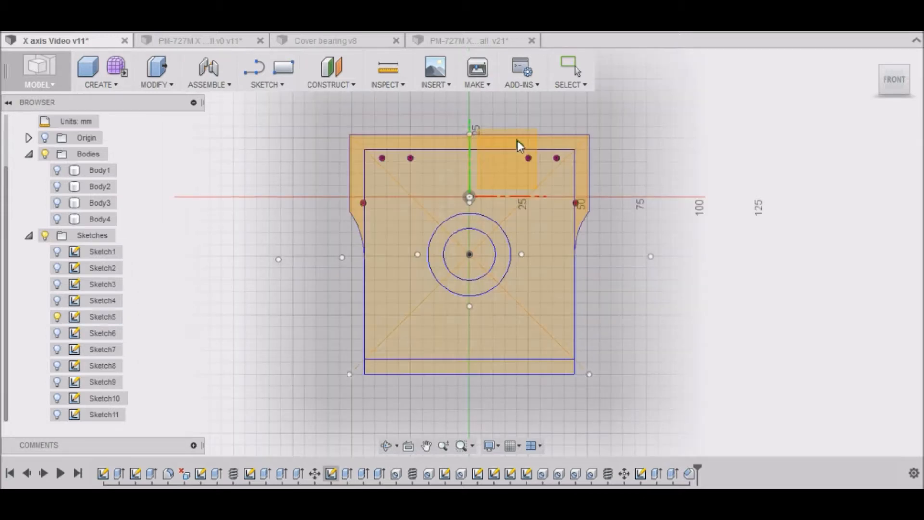
pyautogui.moveTo(519, 145)
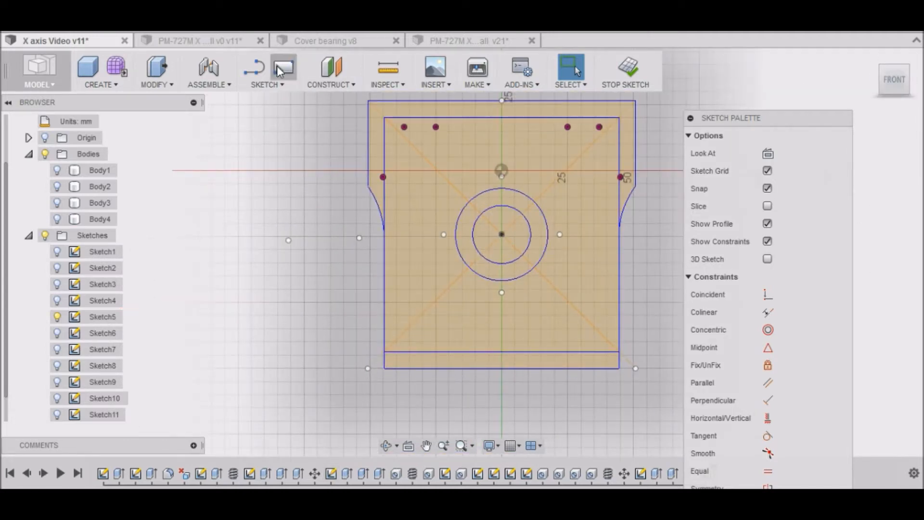
pyautogui.click(267, 71)
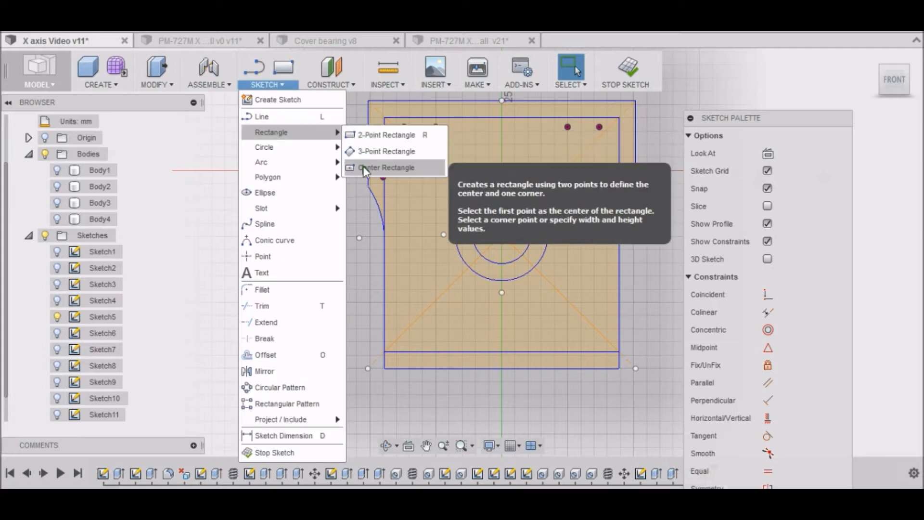
pyautogui.click(387, 168)
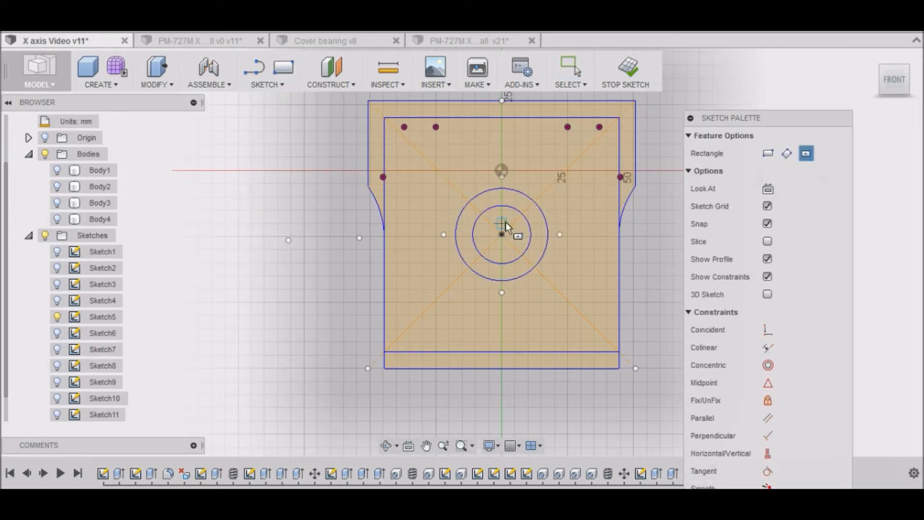
pyautogui.click(501, 235)
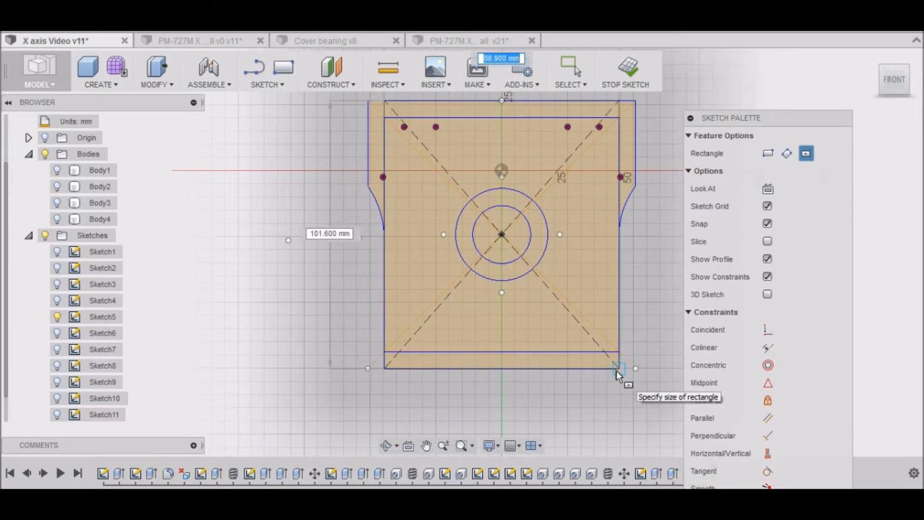
pyautogui.moveTo(618, 378)
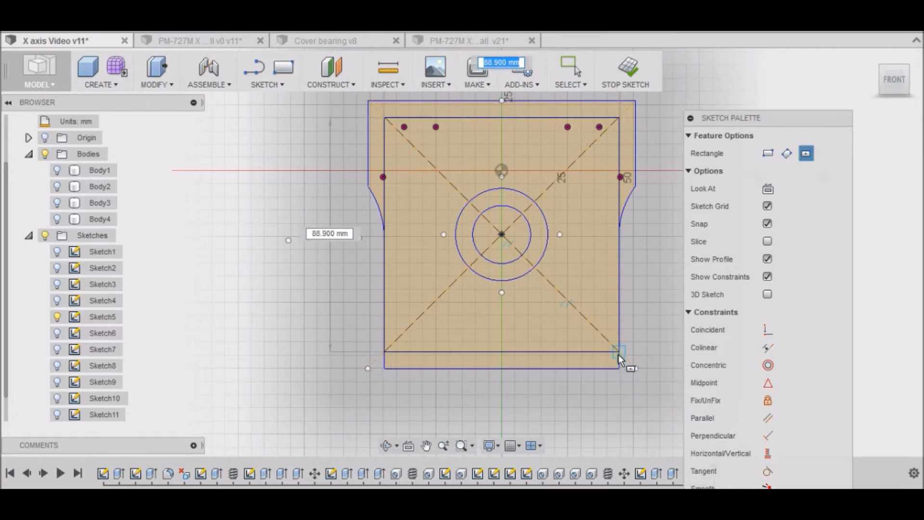
pyautogui.moveTo(620, 356)
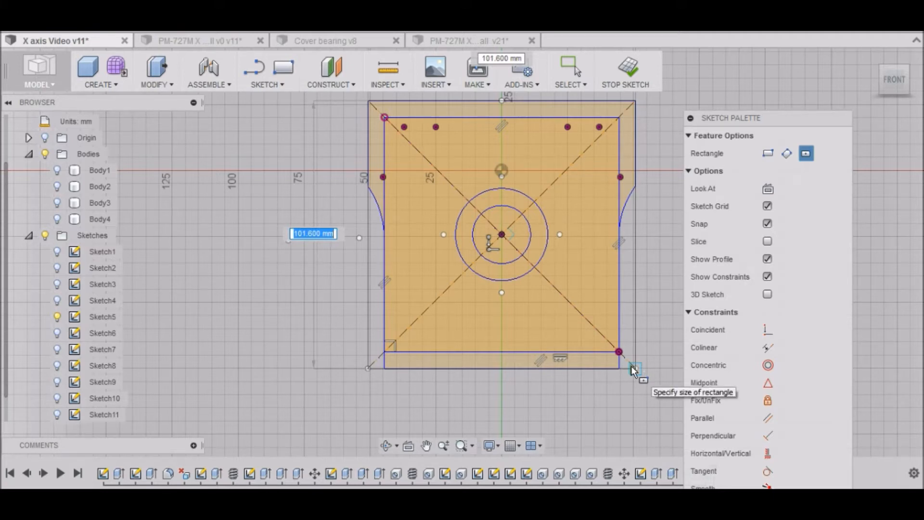
pyautogui.click(635, 367)
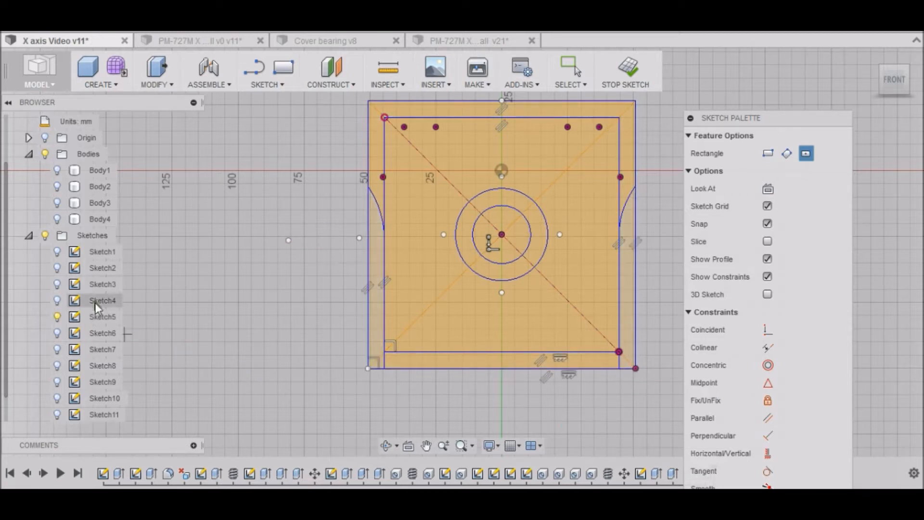
pyautogui.click(57, 317)
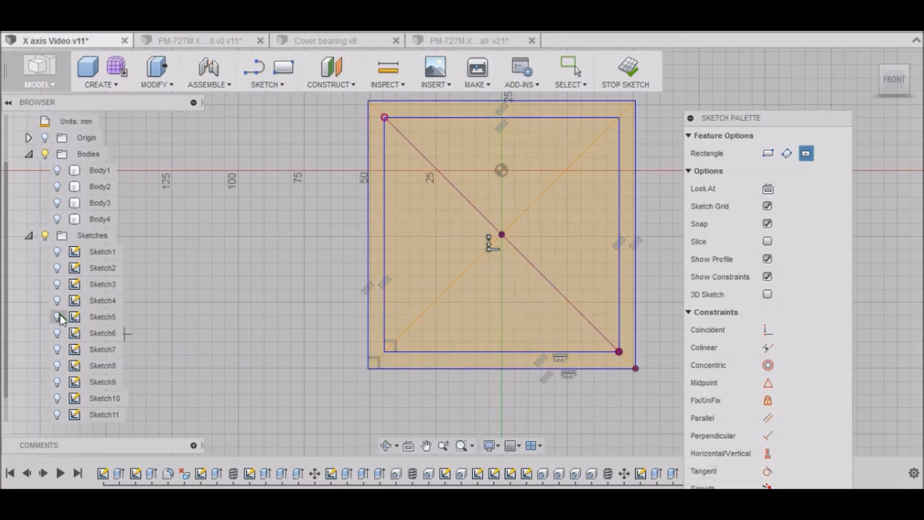
pyautogui.moveTo(406, 229)
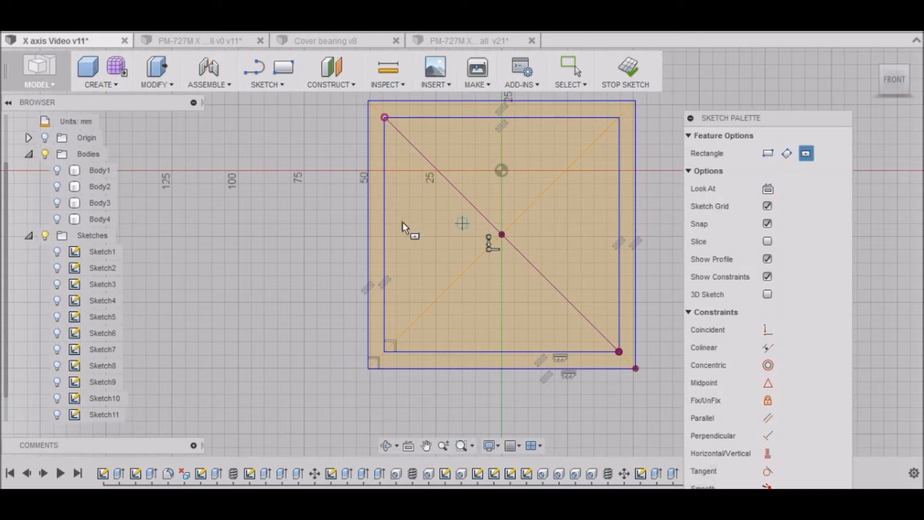
pyautogui.moveTo(323, 345)
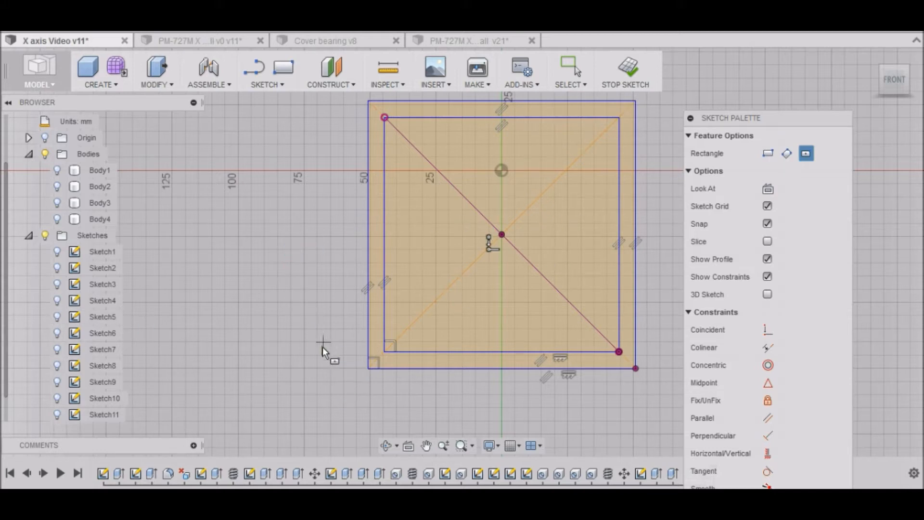
pyautogui.moveTo(251, 328)
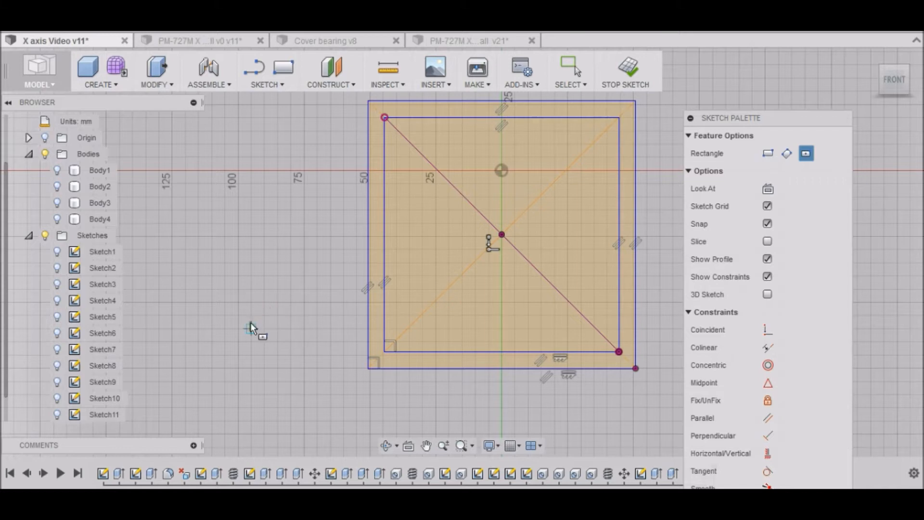
pyautogui.moveTo(250, 328)
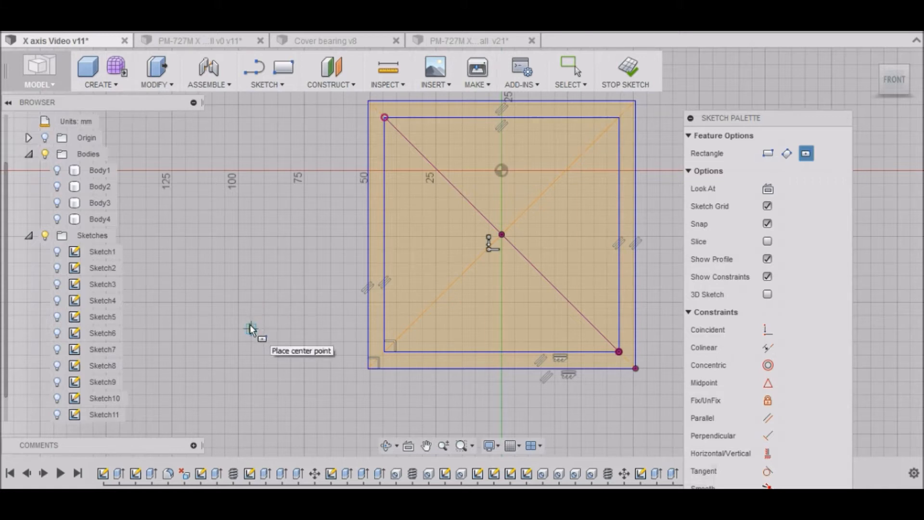
pyautogui.moveTo(204, 314)
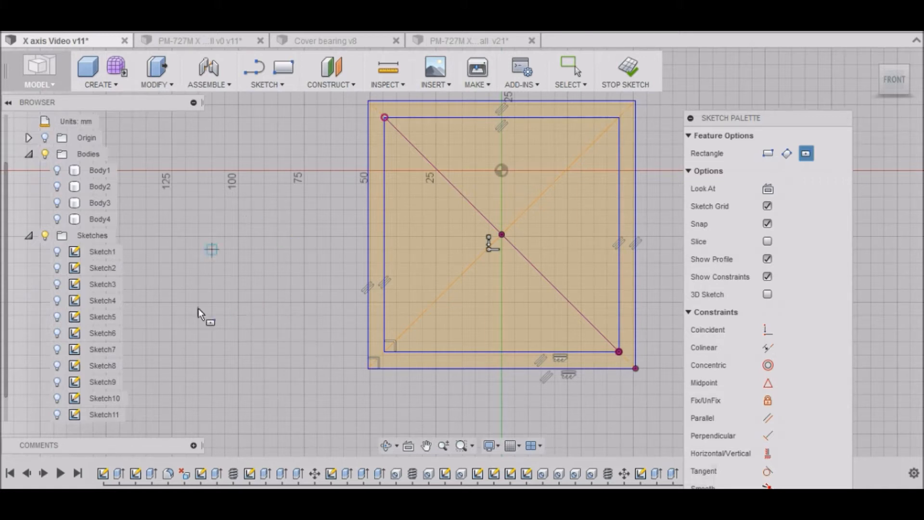
pyautogui.moveTo(627, 70)
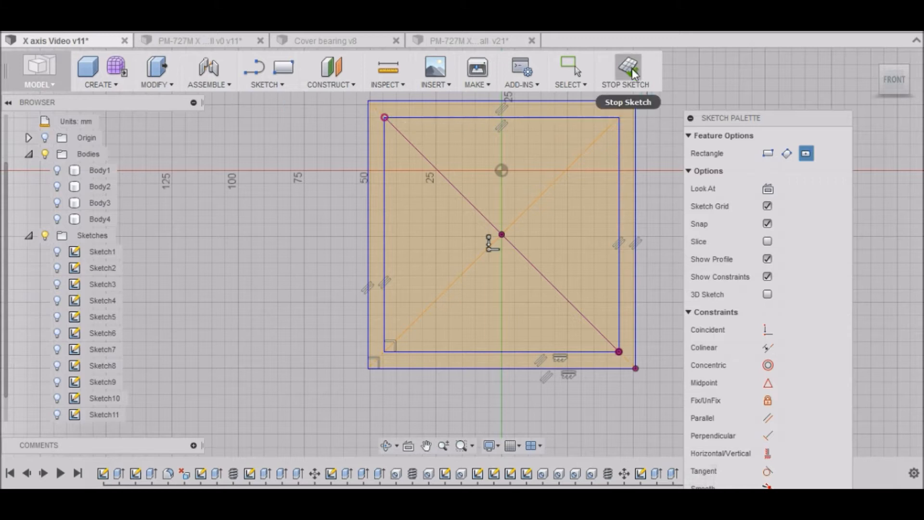
# Finish the sketch and Press Pull the square ring profile 100 mm into a new tube body
pyautogui.click(627, 69)
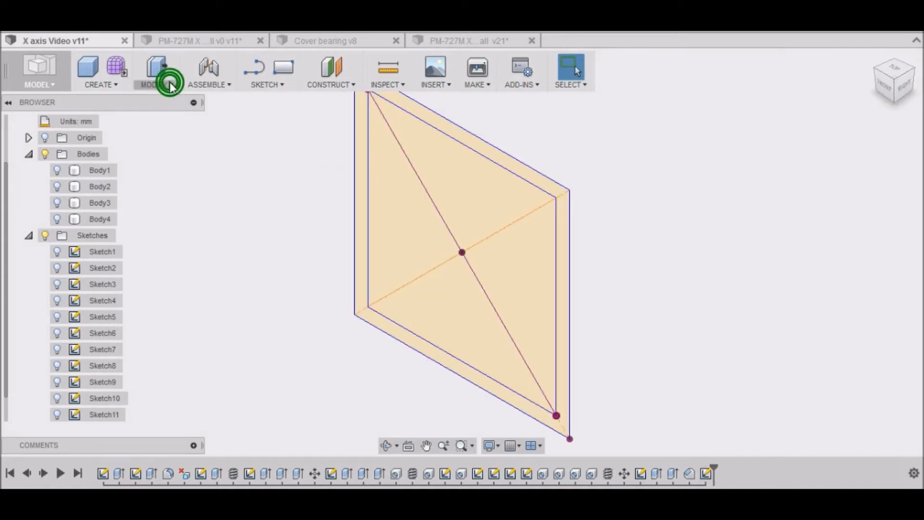
pyautogui.click(155, 70)
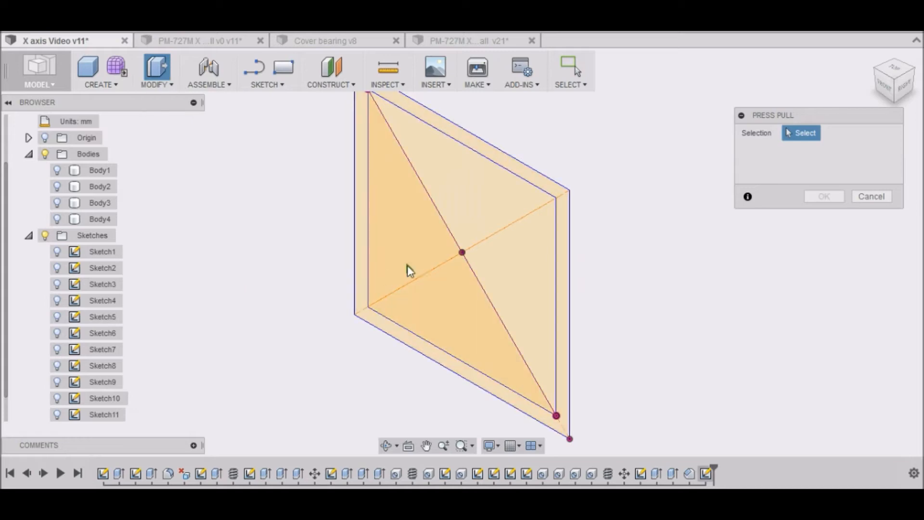
pyautogui.moveTo(565, 197)
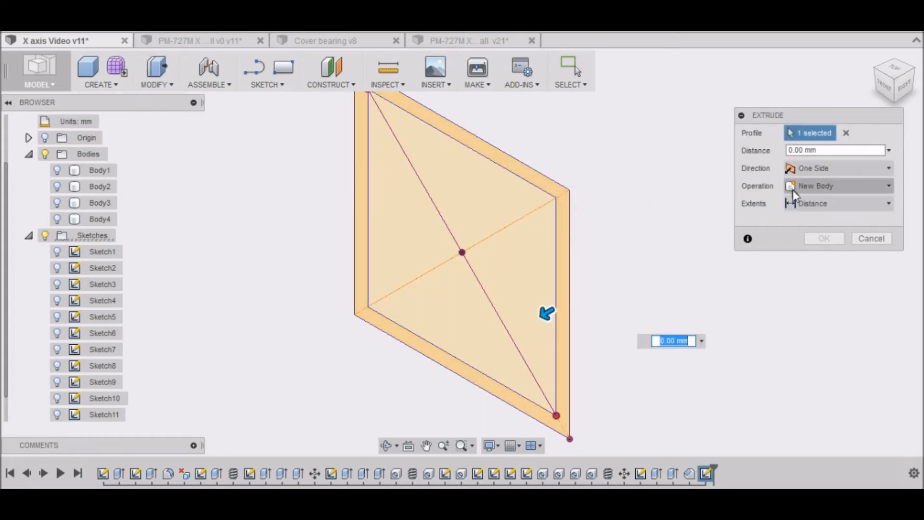
pyautogui.click(836, 150)
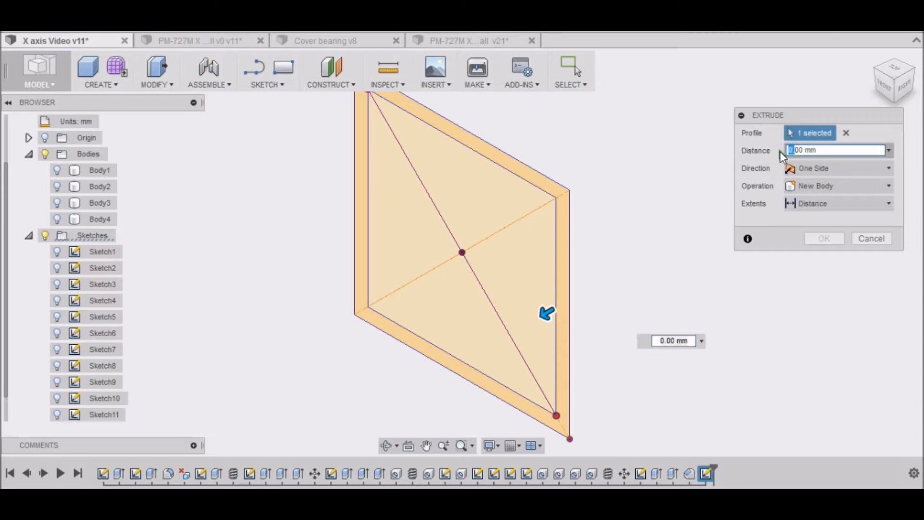
pyautogui.write('100')
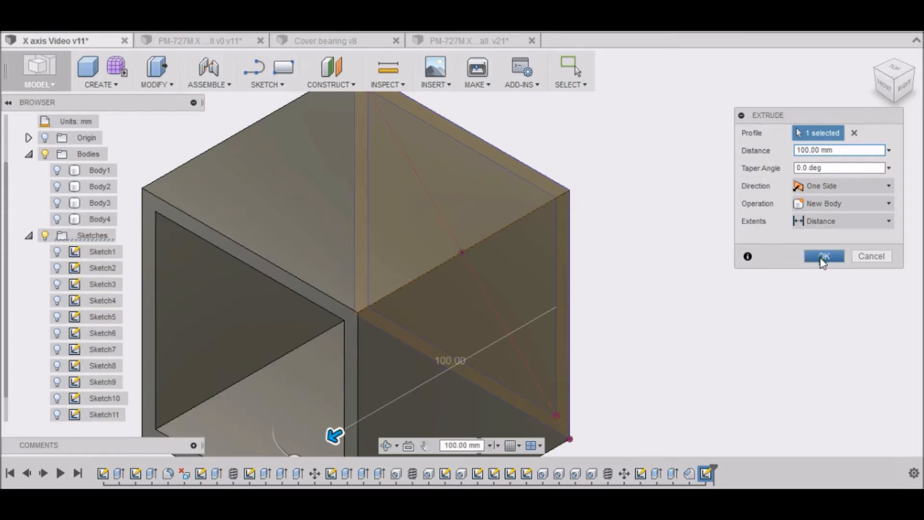
pyautogui.click(823, 256)
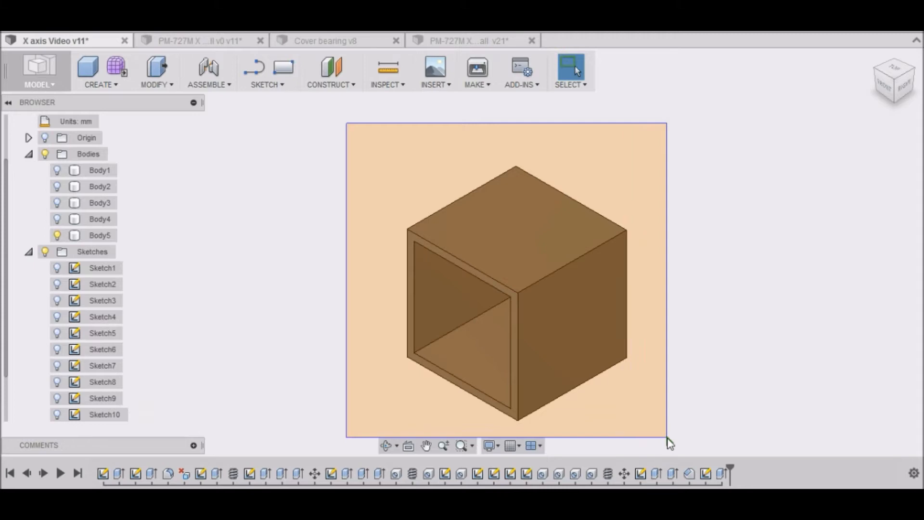
pyautogui.click(99, 235)
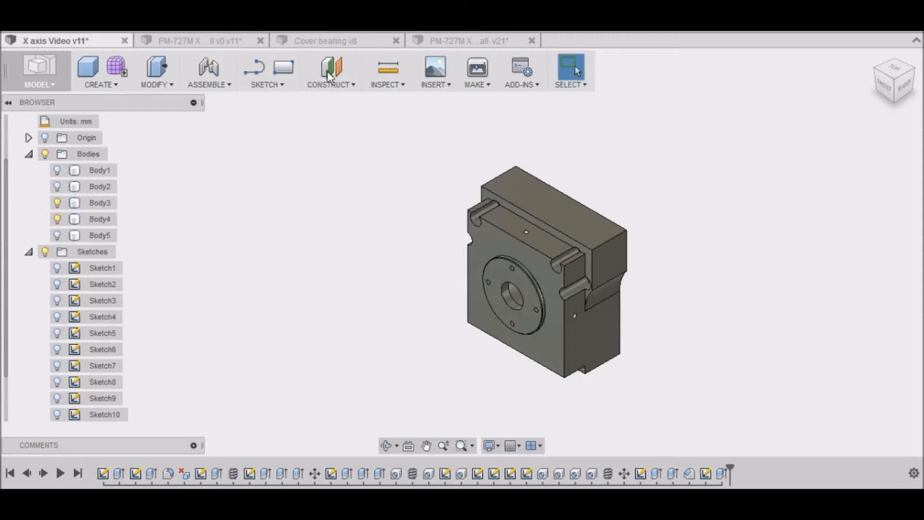
pyautogui.click(387, 67)
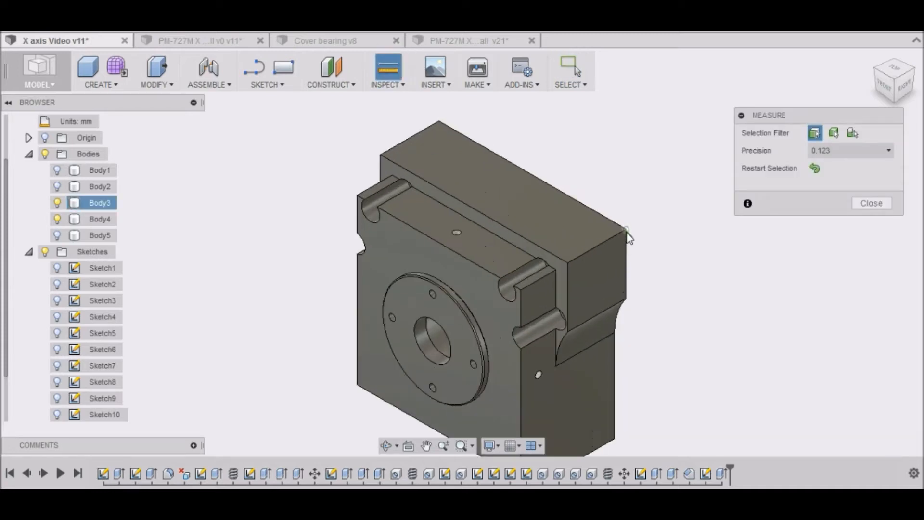
pyautogui.moveTo(597, 255)
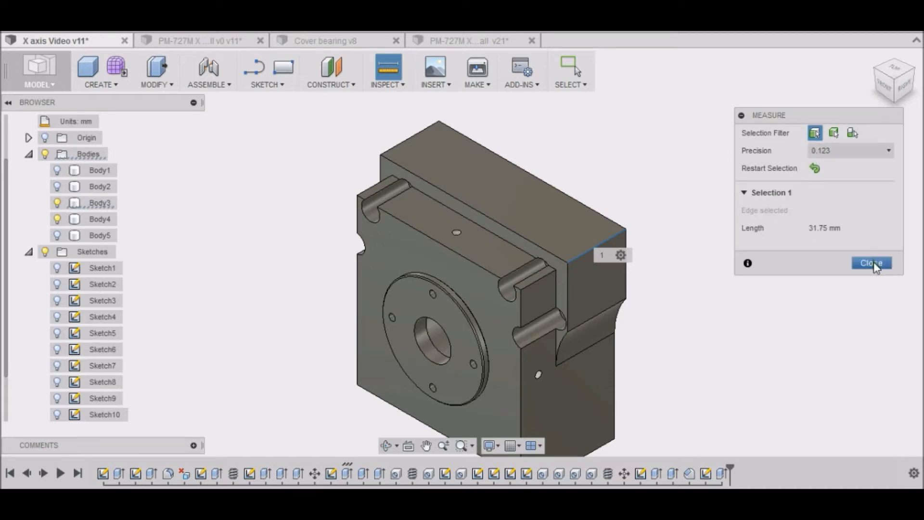
pyautogui.click(872, 263)
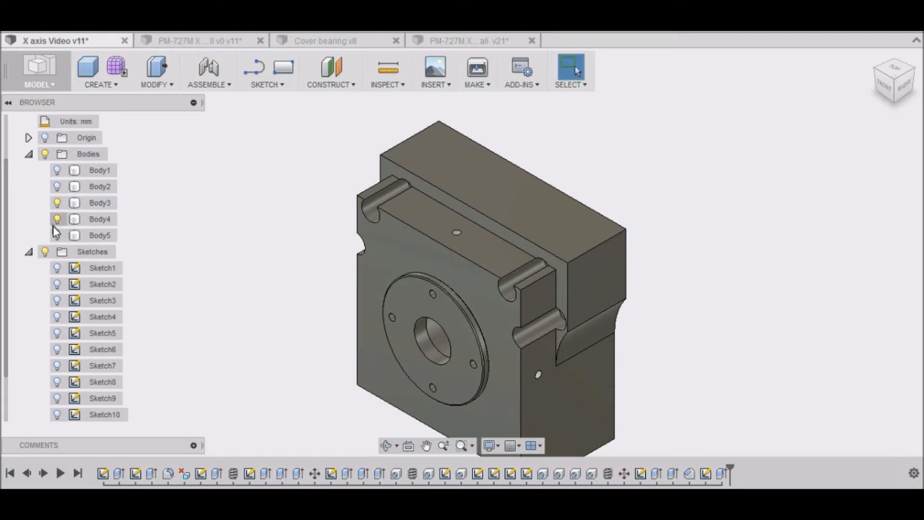
pyautogui.click(57, 219)
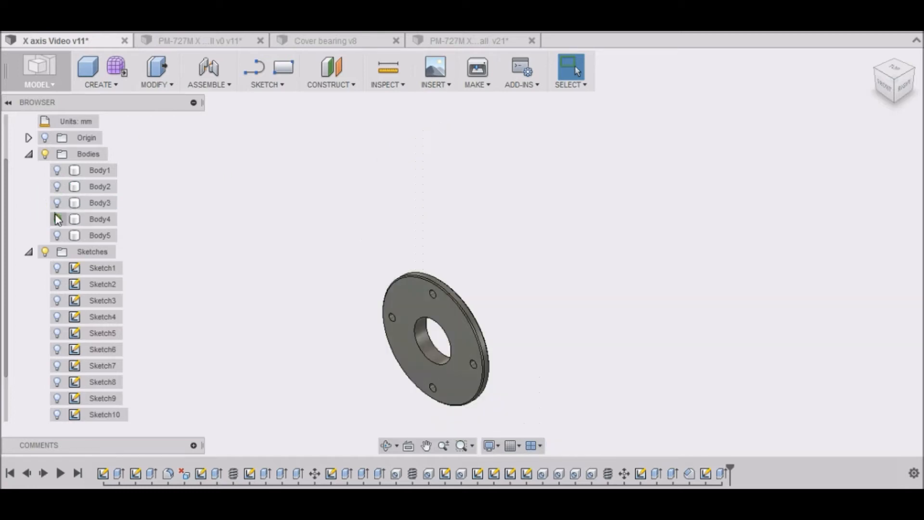
pyautogui.click(100, 235)
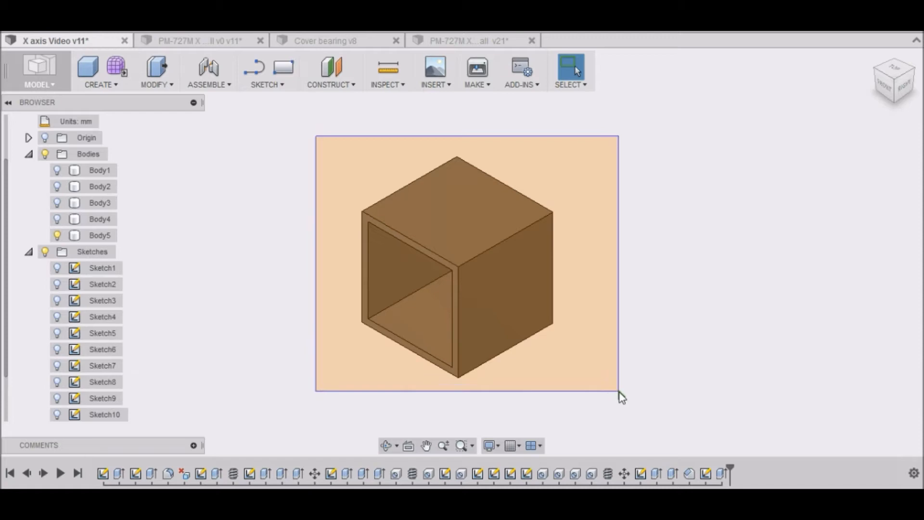
pyautogui.click(100, 235)
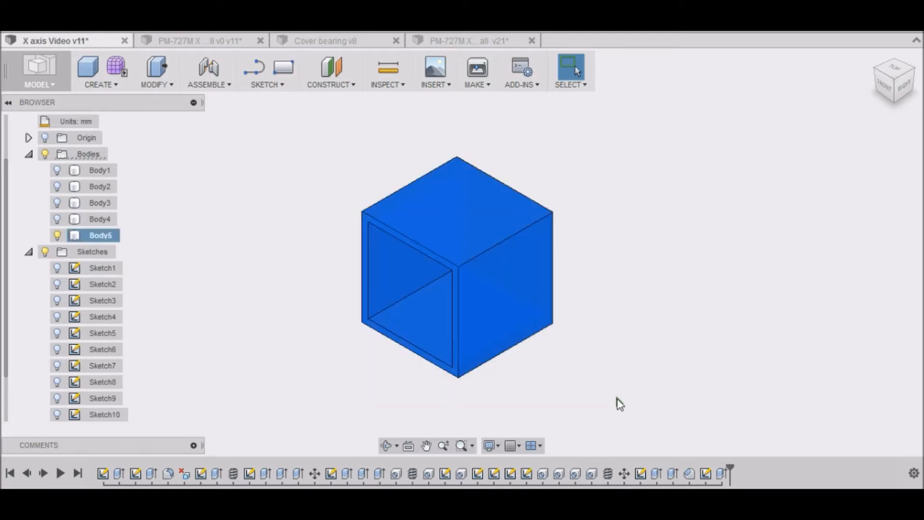
# Move the tube body 31.75 mm along X, then view the model from the right side
pyautogui.rightClick(456, 266)
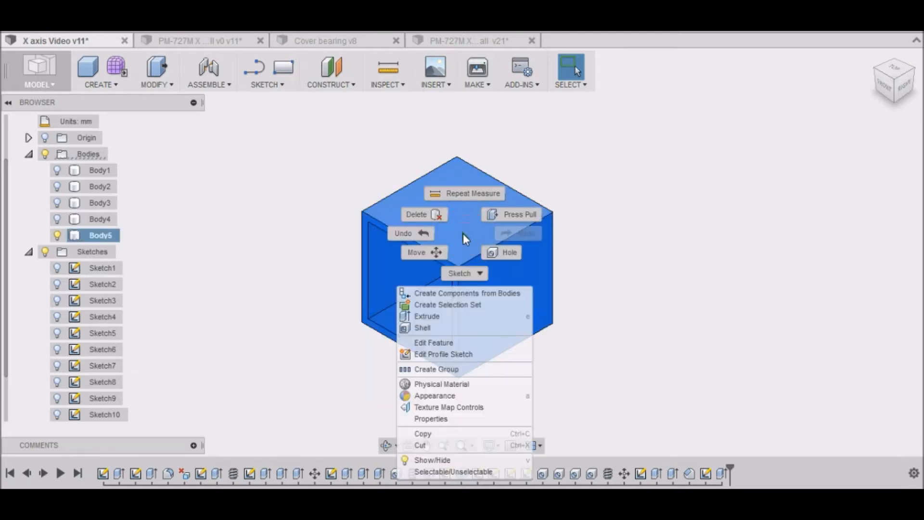
pyautogui.click(416, 252)
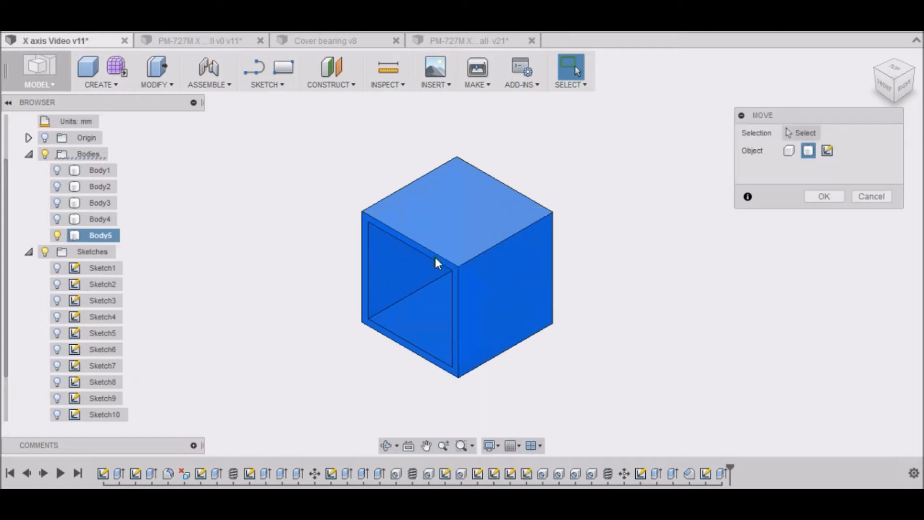
pyautogui.click(437, 262)
pyautogui.write('31.75')
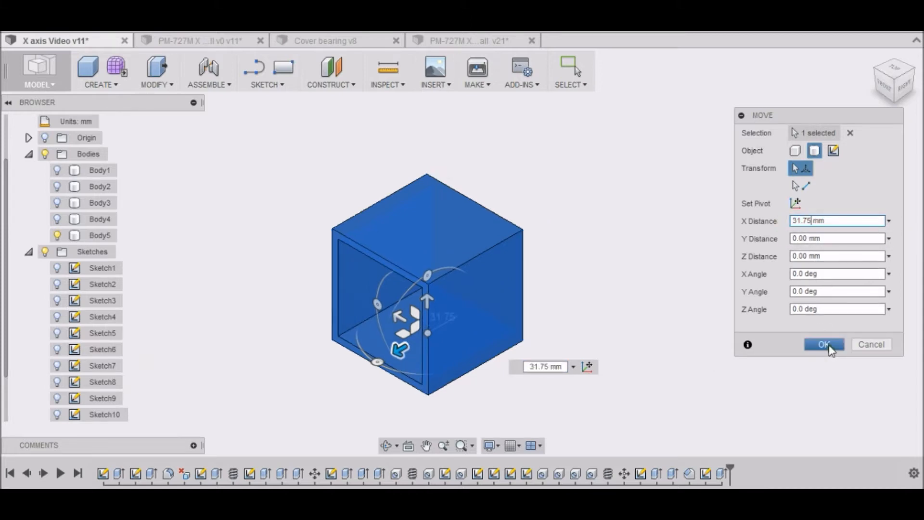
pyautogui.click(823, 344)
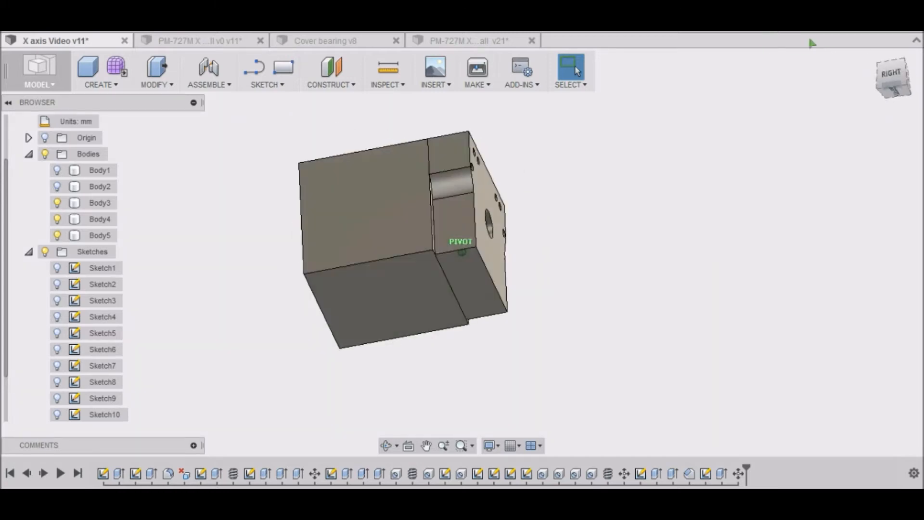
pyautogui.click(892, 78)
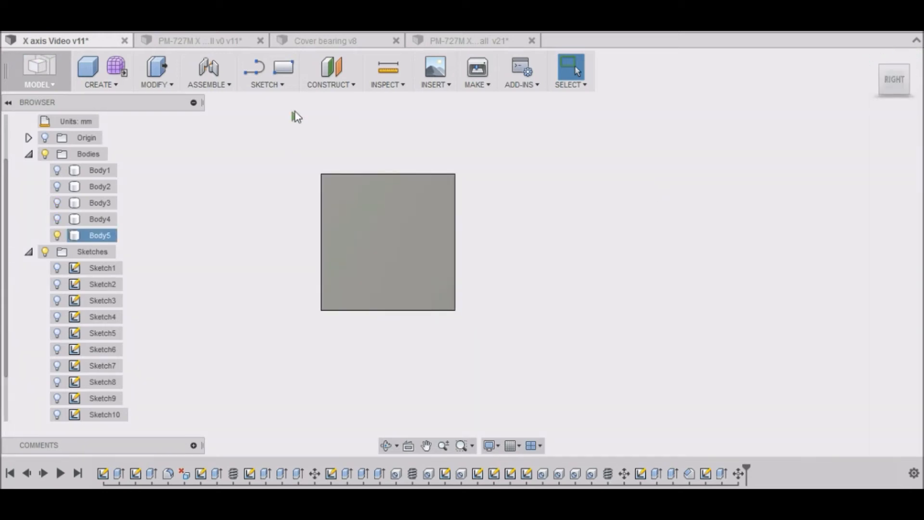
# Start a sketch on the tube's side face and draw a 19 mm line inward from its right edge
pyautogui.click(267, 69)
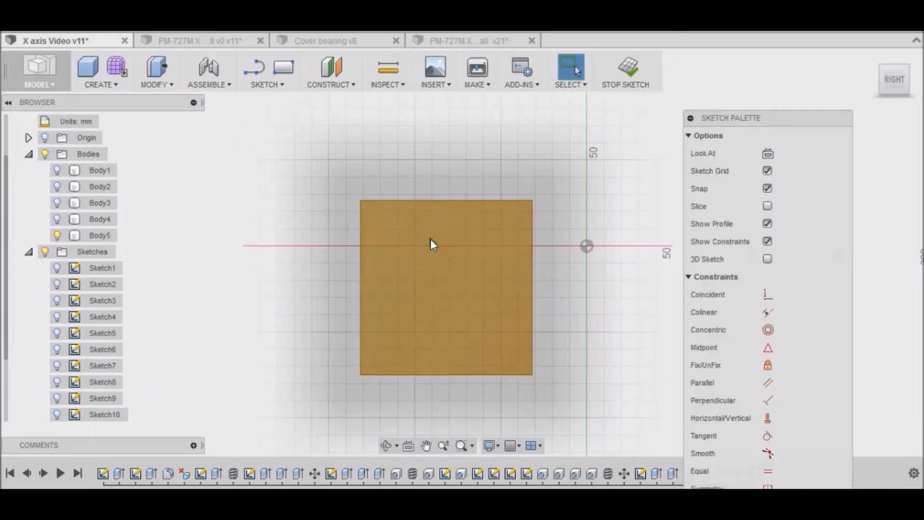
pyautogui.moveTo(463, 293)
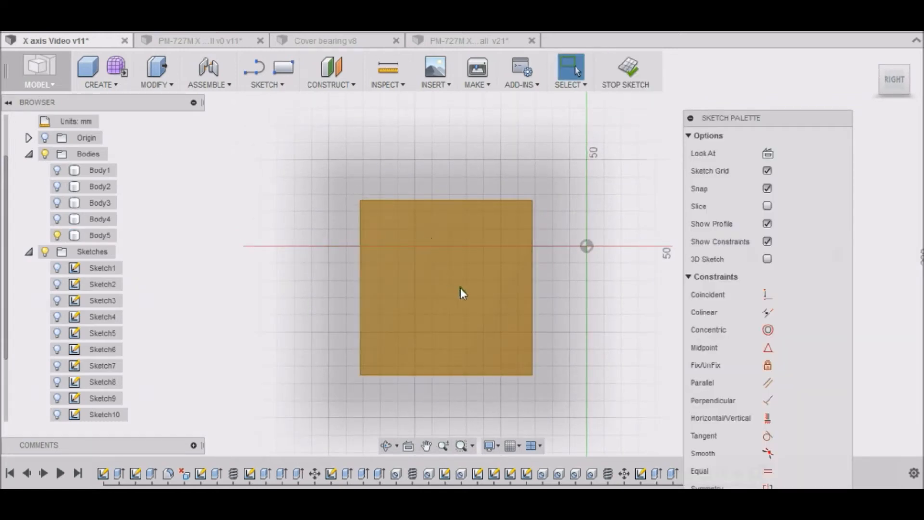
pyautogui.moveTo(439, 345)
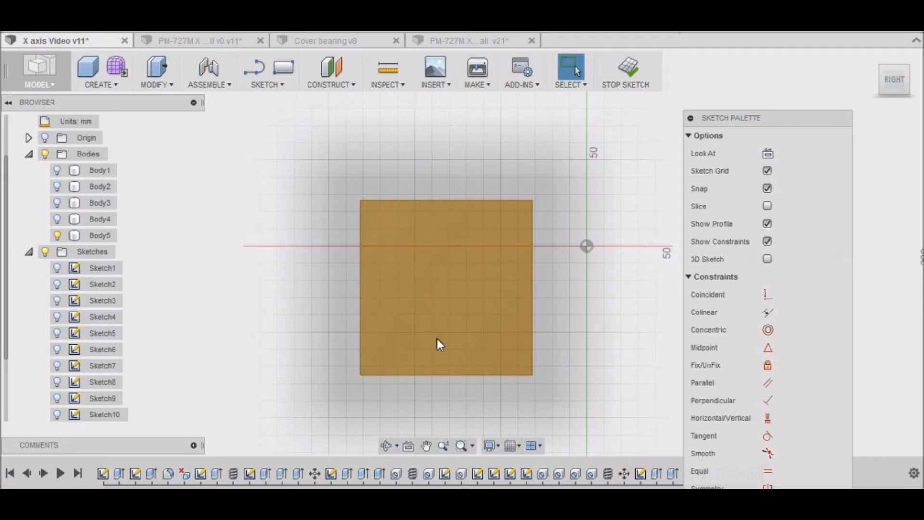
pyautogui.moveTo(208, 85)
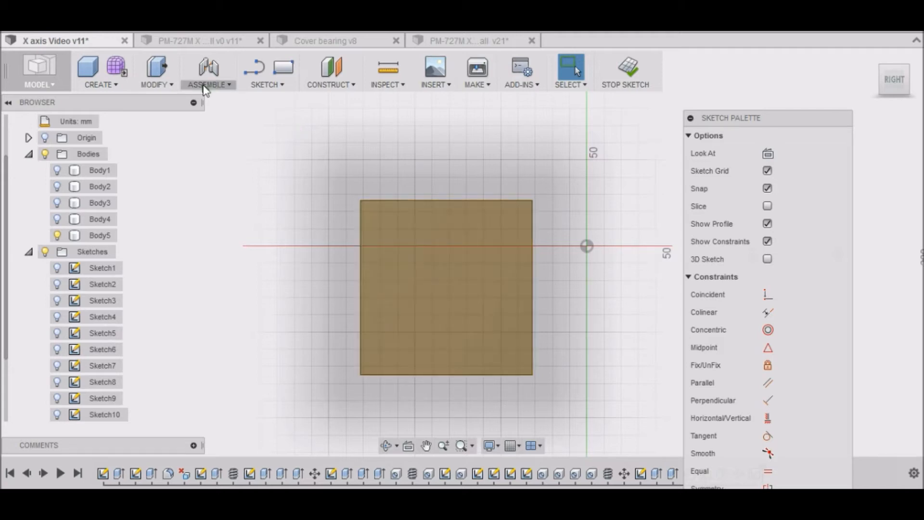
pyautogui.moveTo(266, 84)
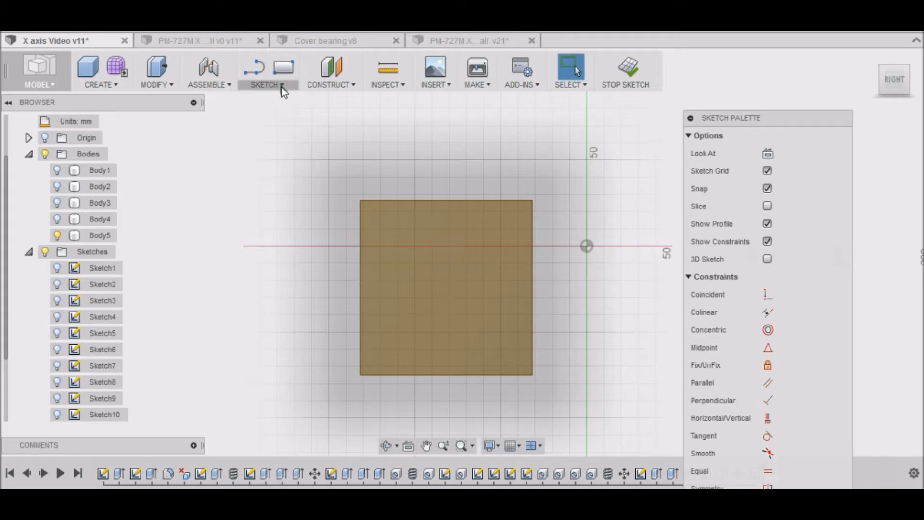
pyautogui.click(264, 70)
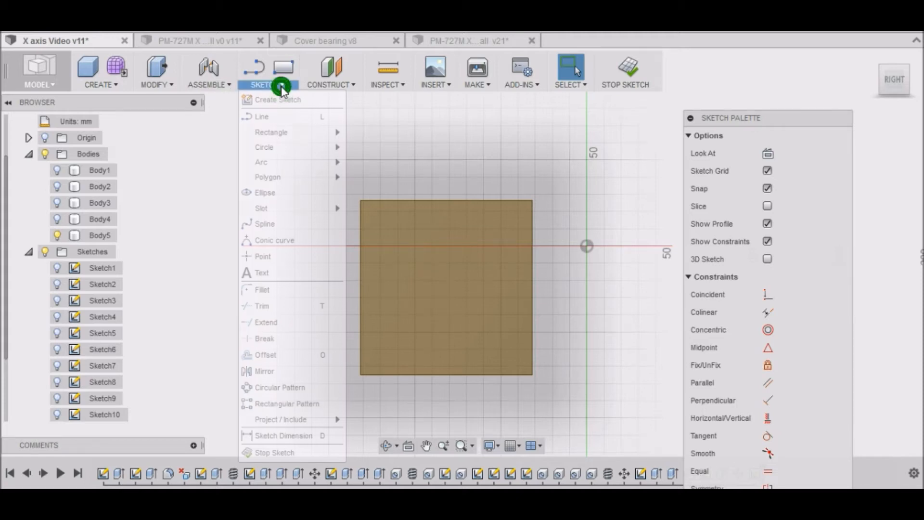
pyautogui.click(533, 280)
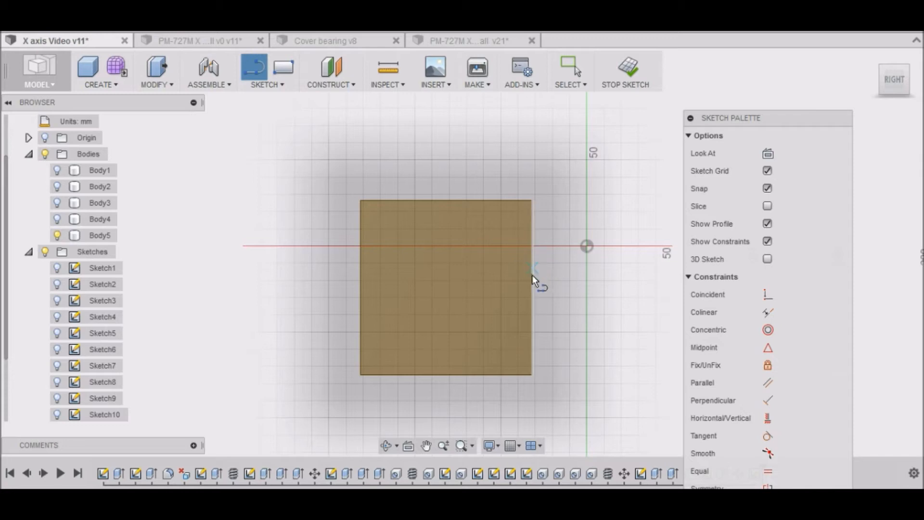
pyautogui.moveTo(536, 294)
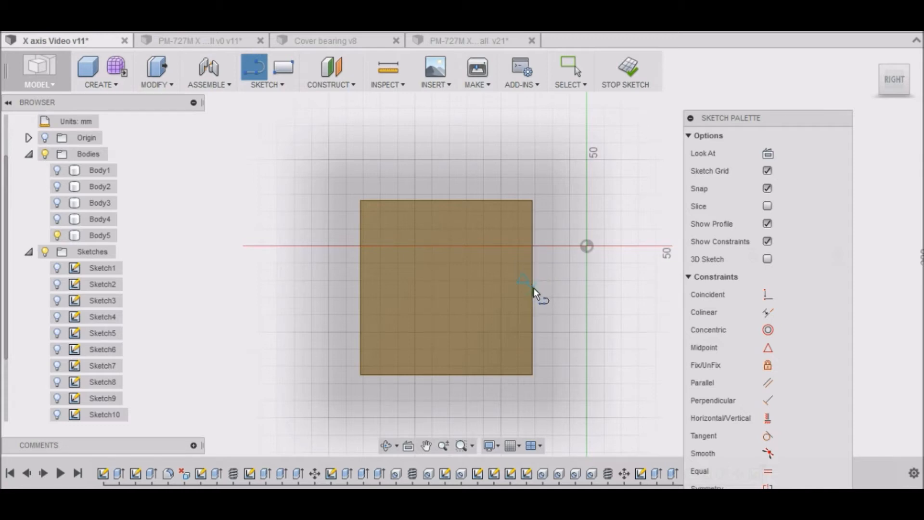
pyautogui.click(524, 283)
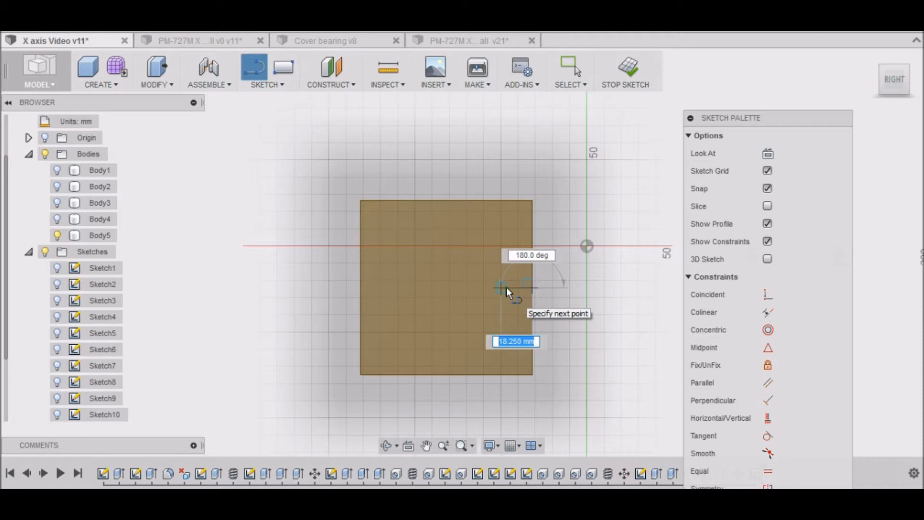
pyautogui.write('19.0')
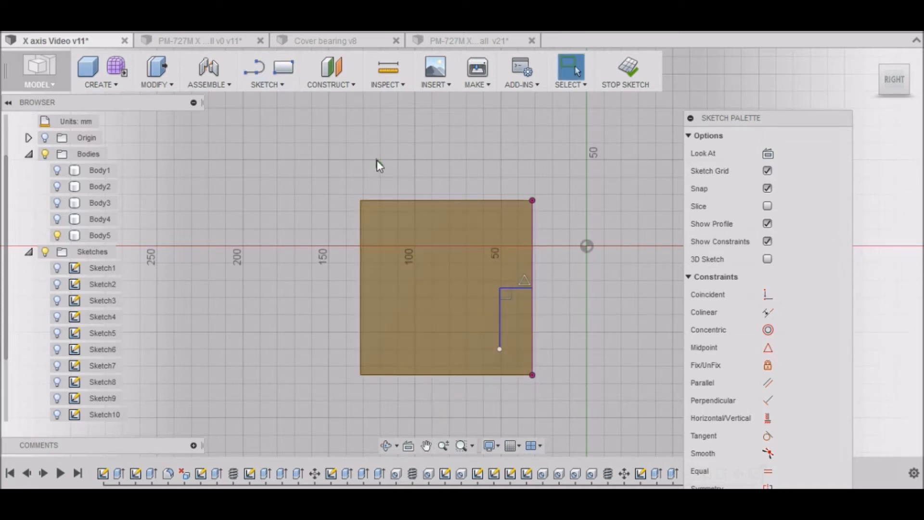
# Draw a 64 mm rectangle for the access window from the reference line's endpoint
pyautogui.click(266, 70)
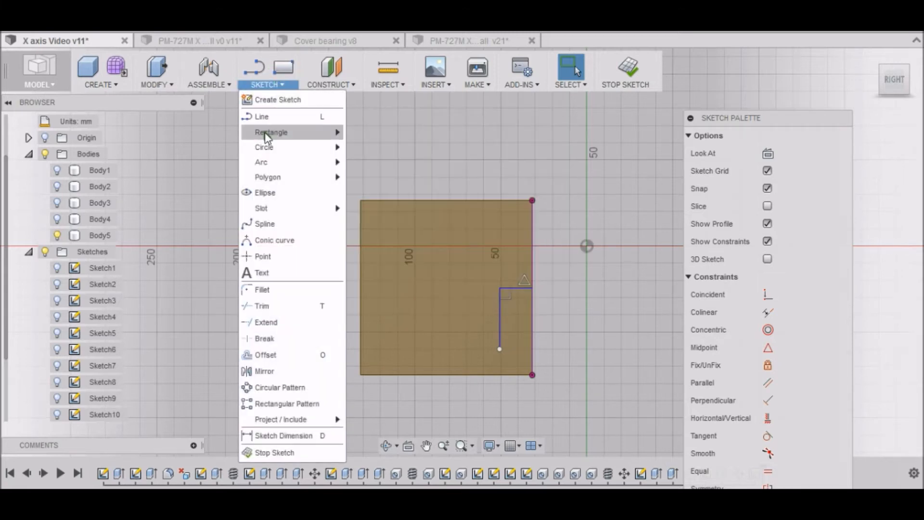
pyautogui.click(271, 132)
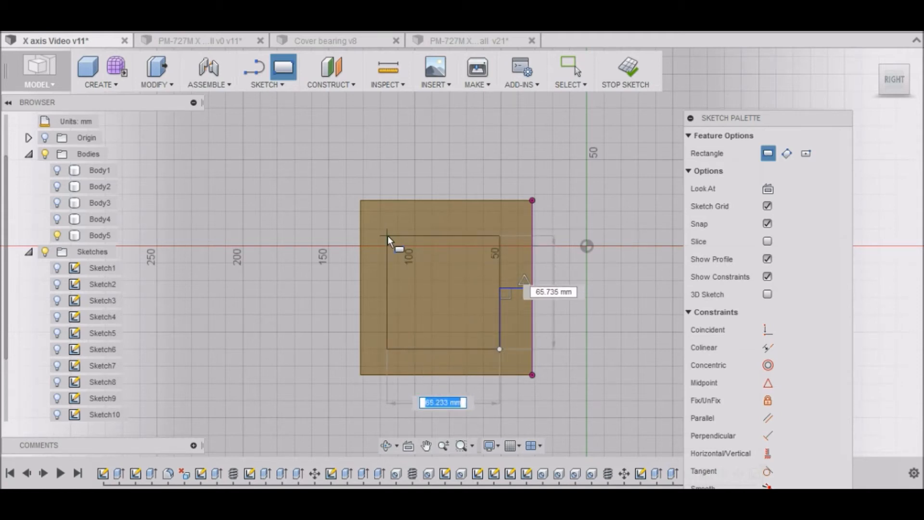
pyautogui.moveTo(392, 236)
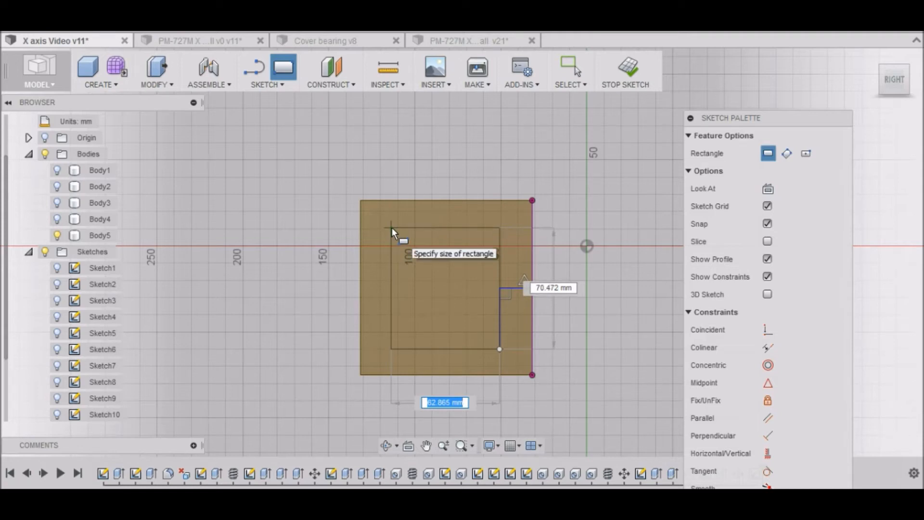
pyautogui.write('64.00')
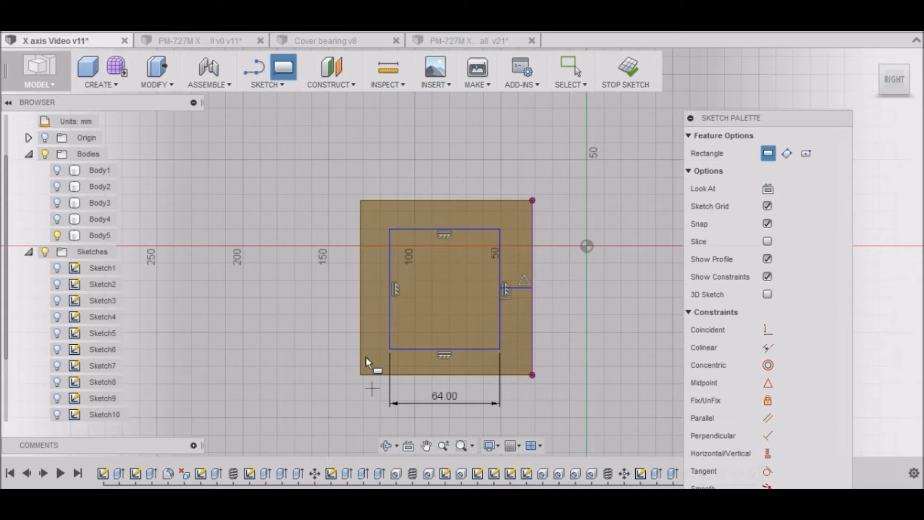
pyautogui.moveTo(293, 286)
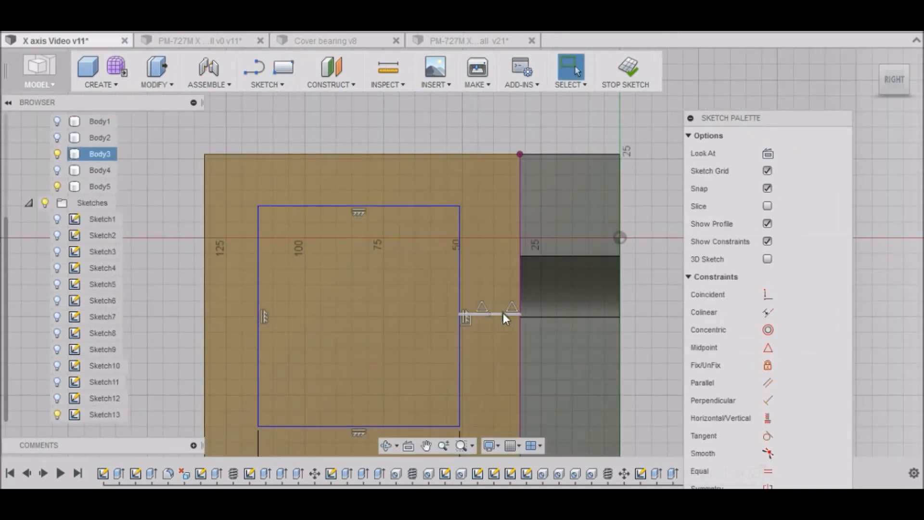
pyautogui.scroll(-3)
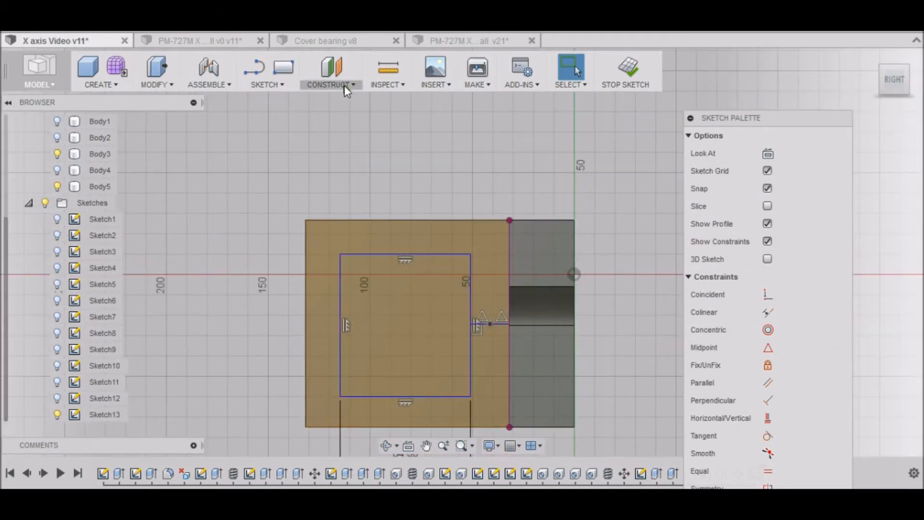
pyautogui.moveTo(267, 85)
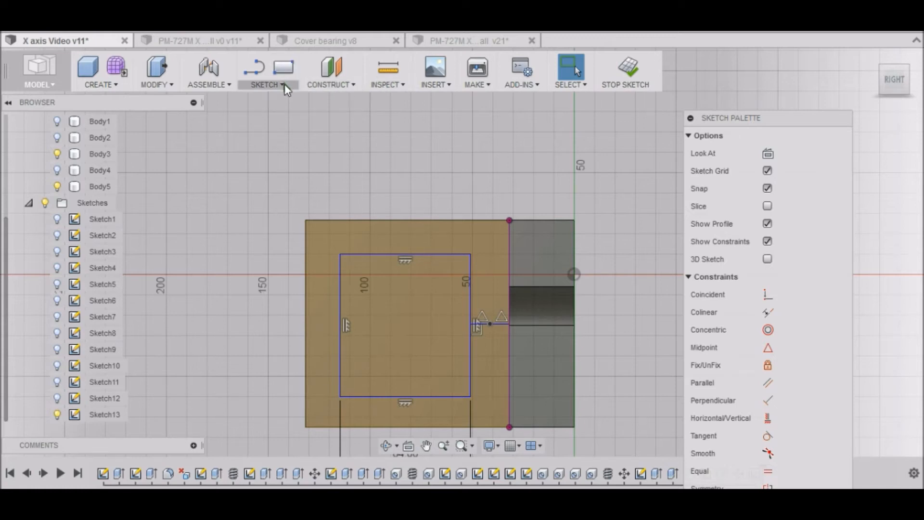
pyautogui.moveTo(627, 70)
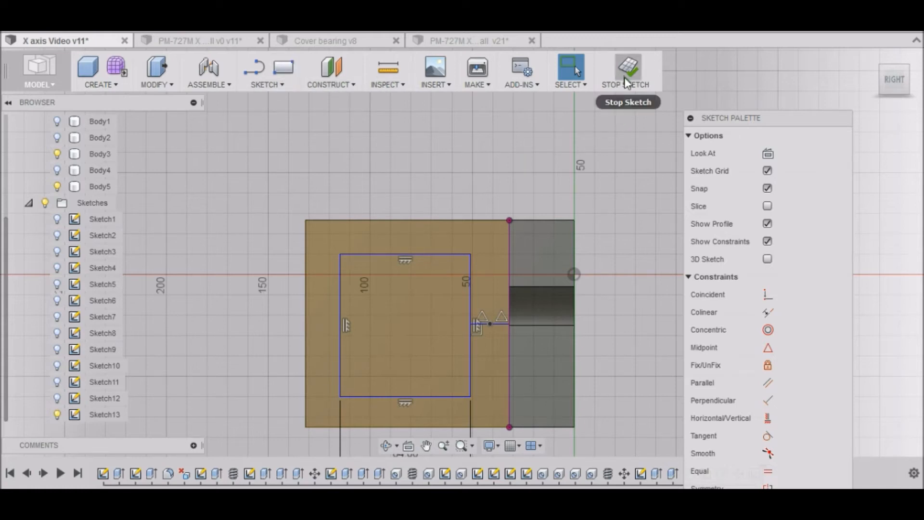
# Finish the window sketch and toggle Body3 and Body5 visibility to check the geometry behind
pyautogui.click(627, 67)
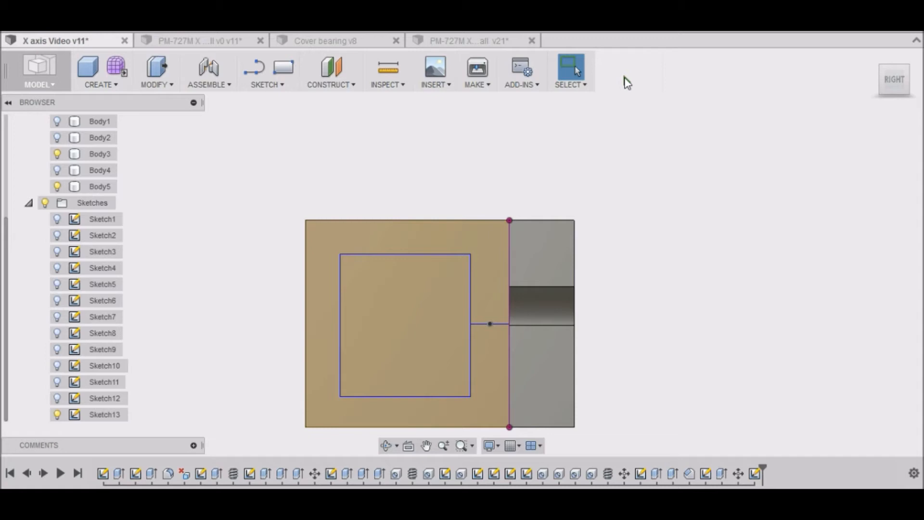
pyautogui.click(99, 186)
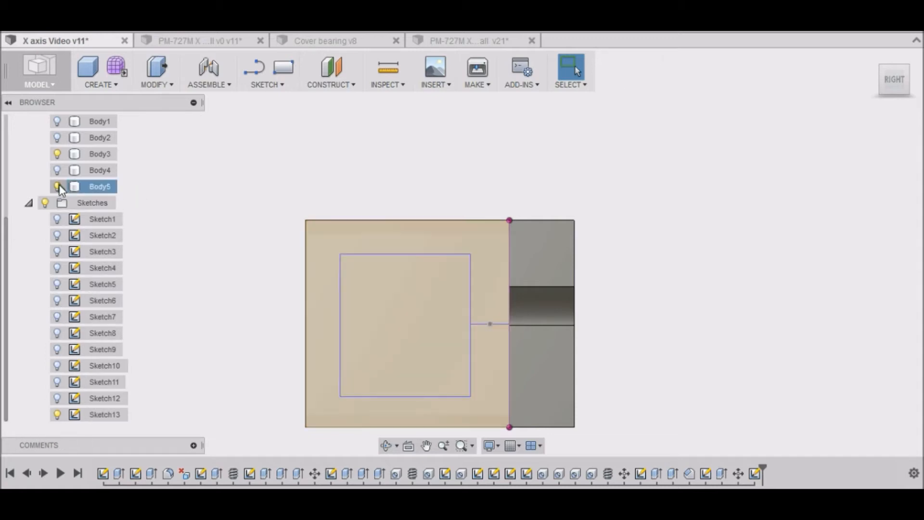
pyautogui.click(57, 154)
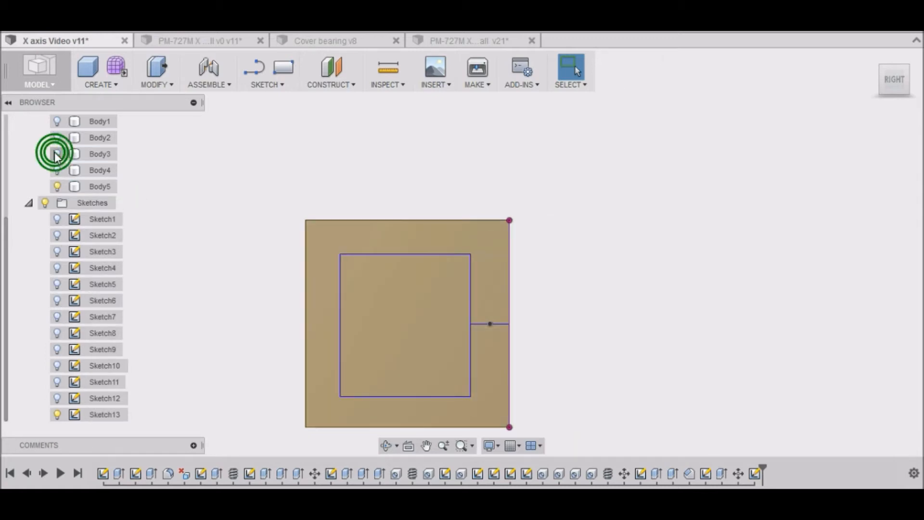
pyautogui.click(57, 154)
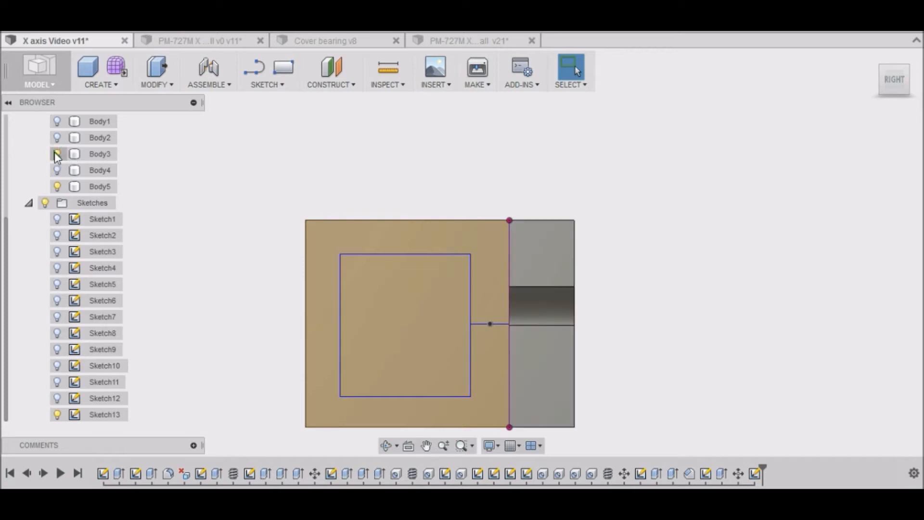
pyautogui.click(57, 154)
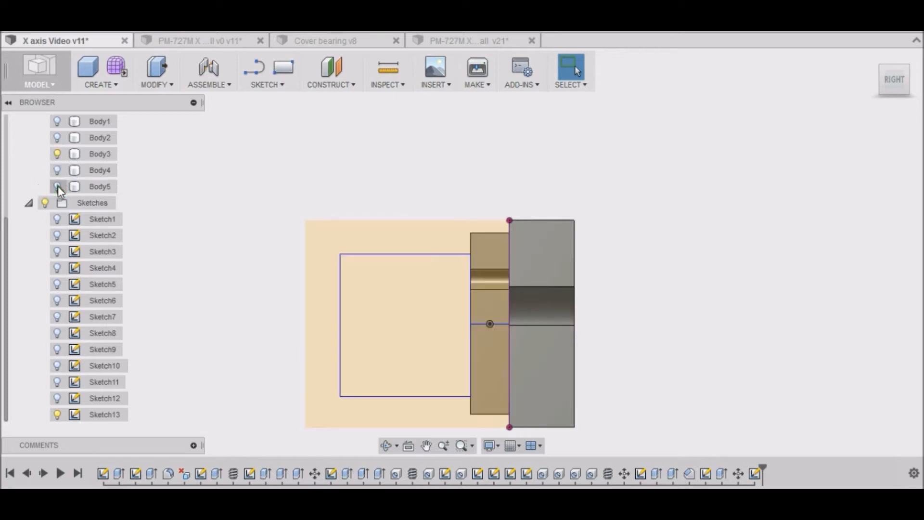
pyautogui.click(57, 185)
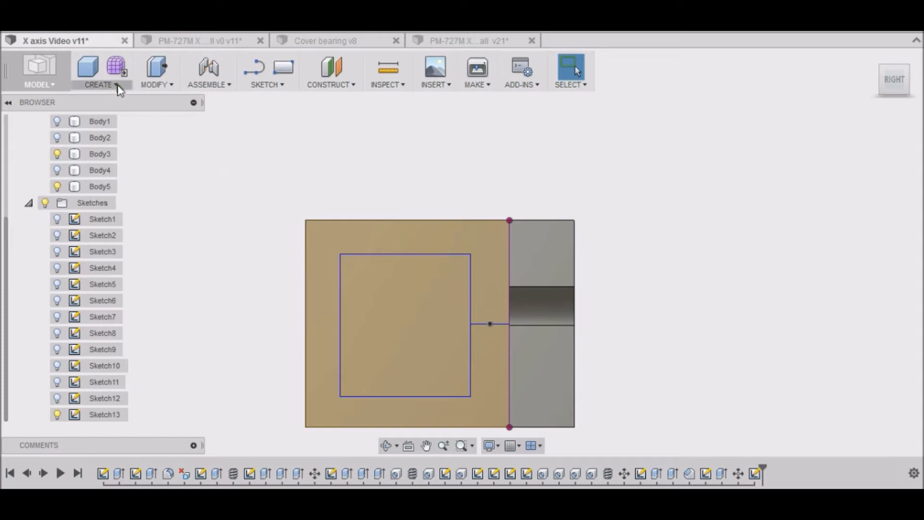
pyautogui.click(156, 70)
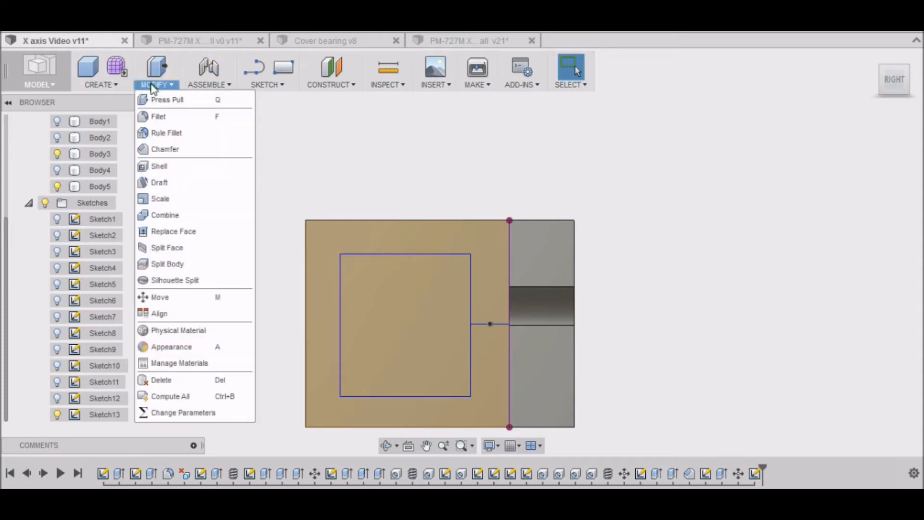
# Press Pull the window rectangle as a -20 mm cut through the tube's side face
pyautogui.click(167, 99)
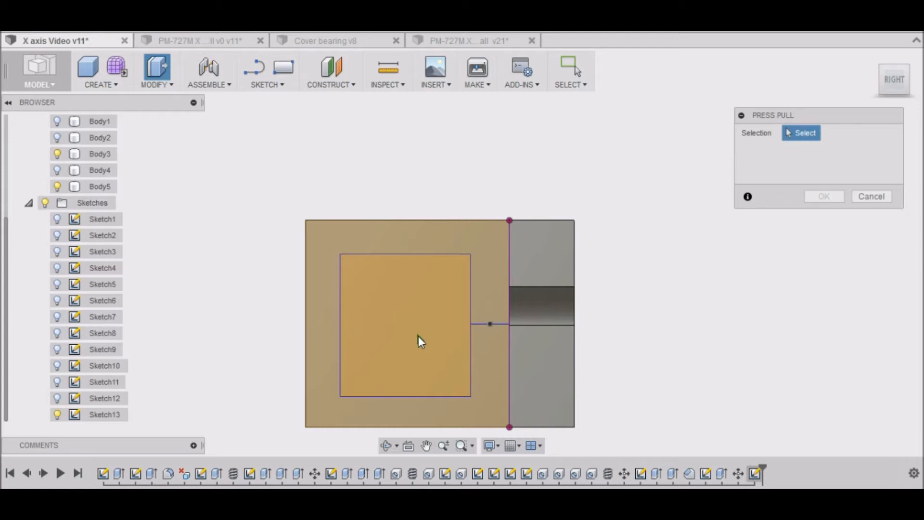
pyautogui.click(405, 325)
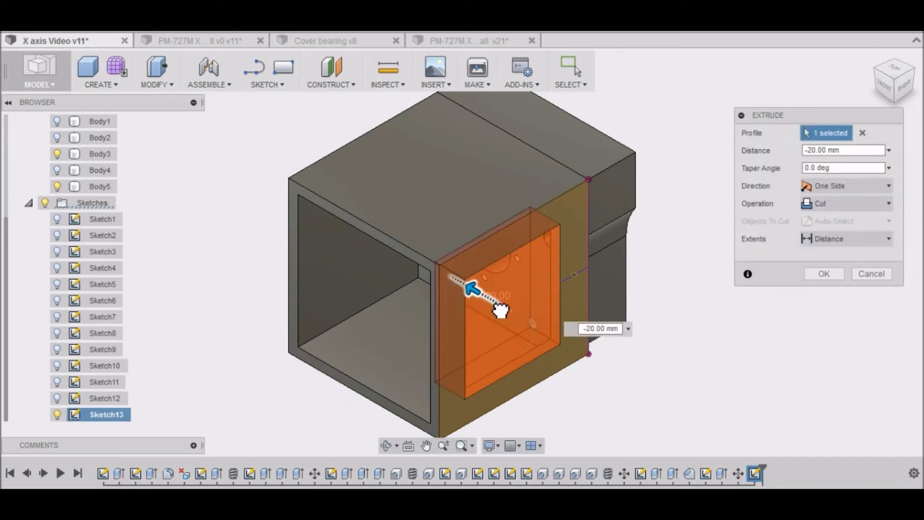
pyautogui.moveTo(500, 311)
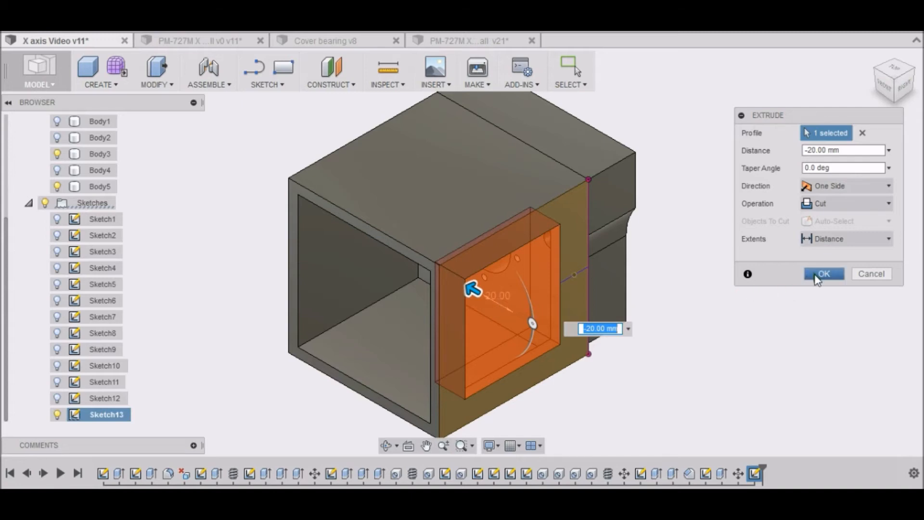
pyautogui.click(823, 274)
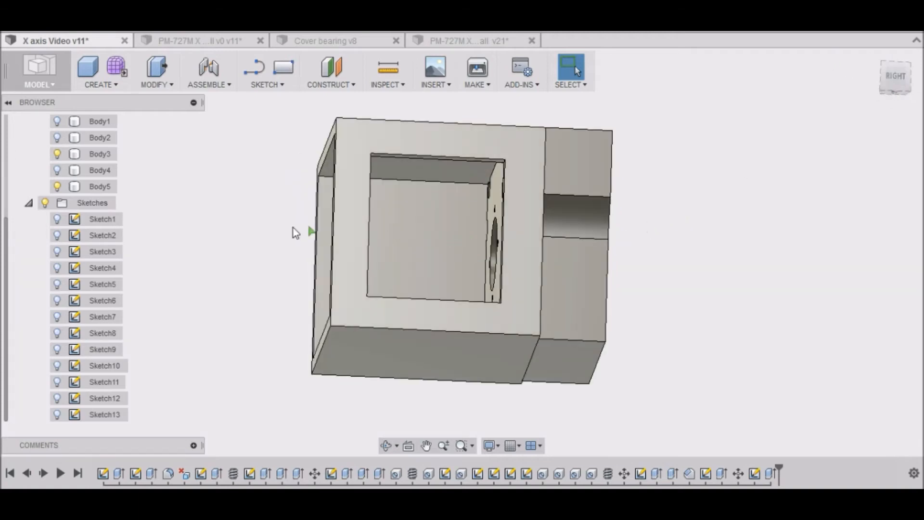
# Fillet the four inner edges of the access window with a 10 mm radius
pyautogui.click(99, 186)
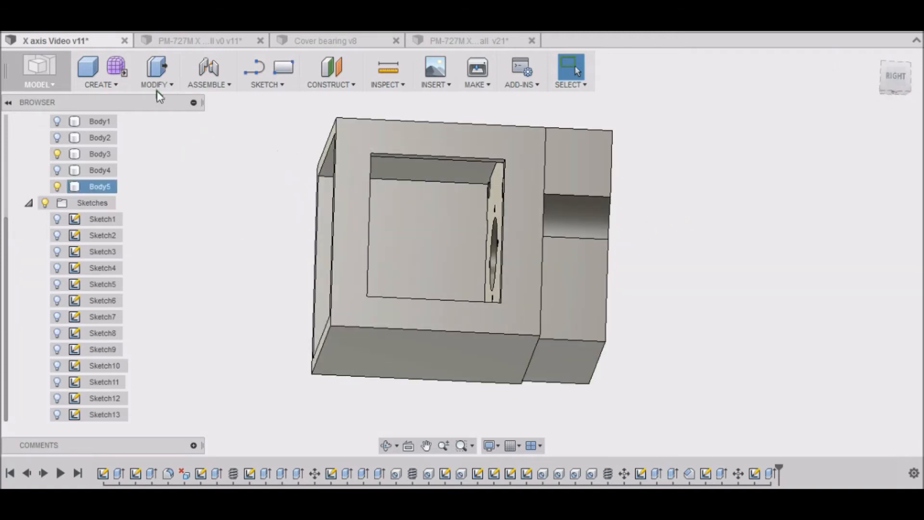
pyautogui.click(156, 70)
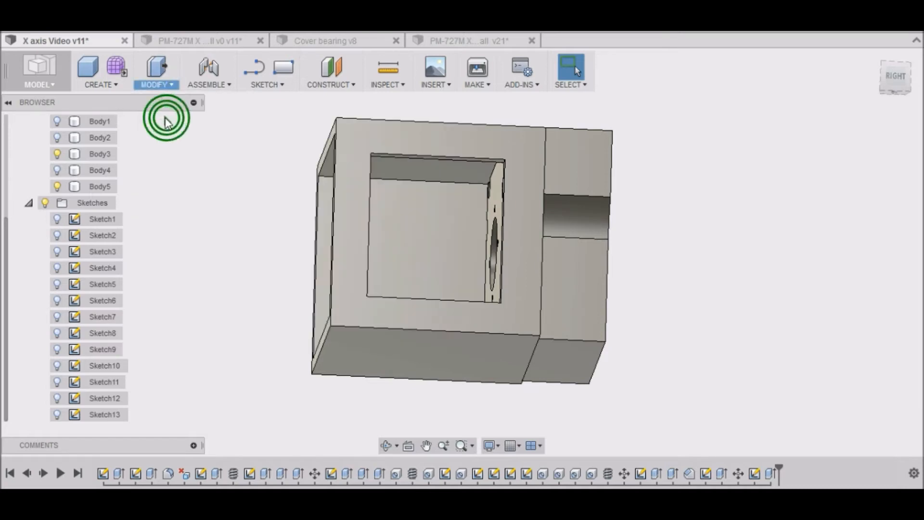
pyautogui.click(156, 70)
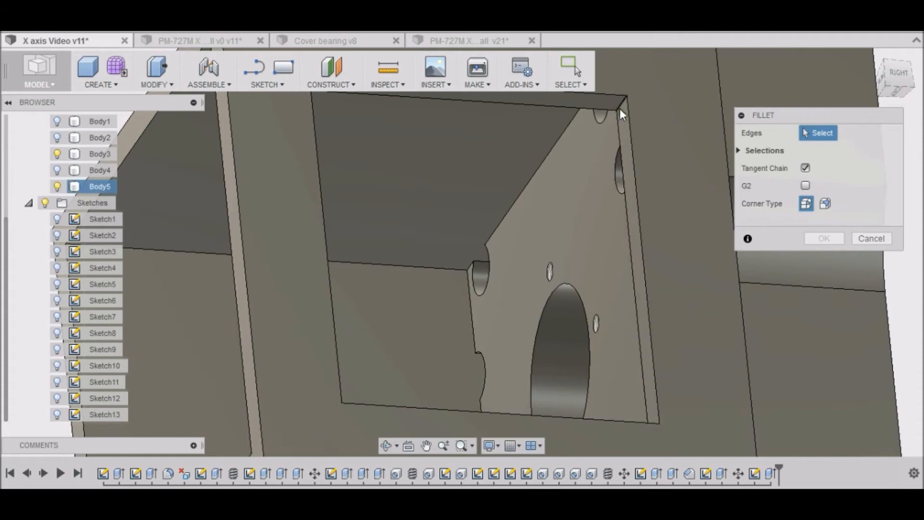
pyautogui.click(607, 117)
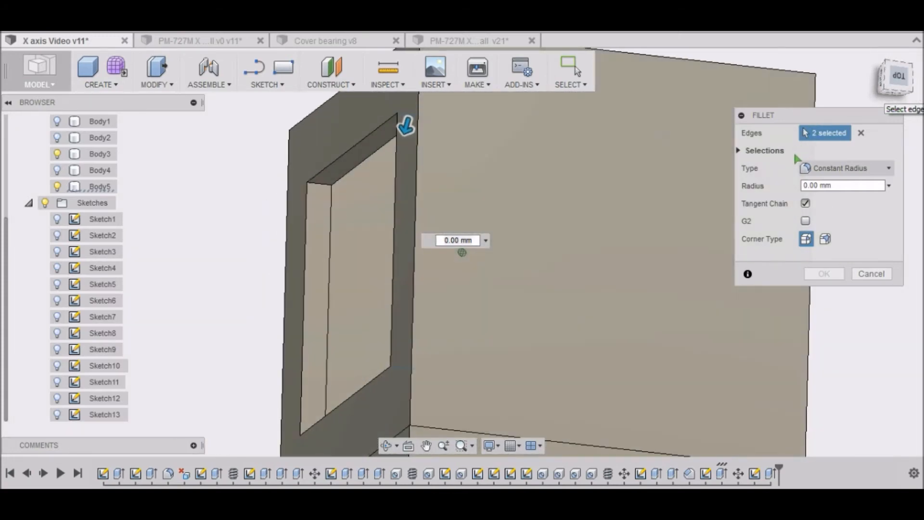
pyautogui.click(318, 189)
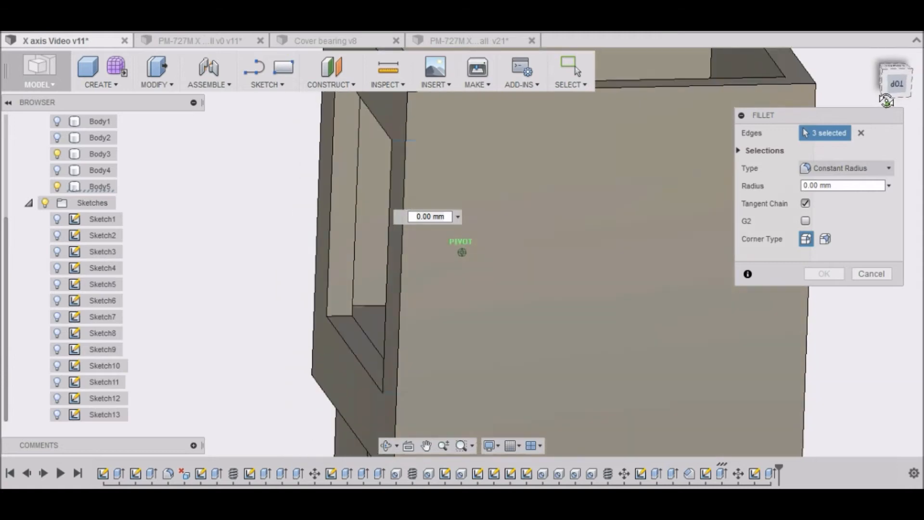
pyautogui.click(342, 303)
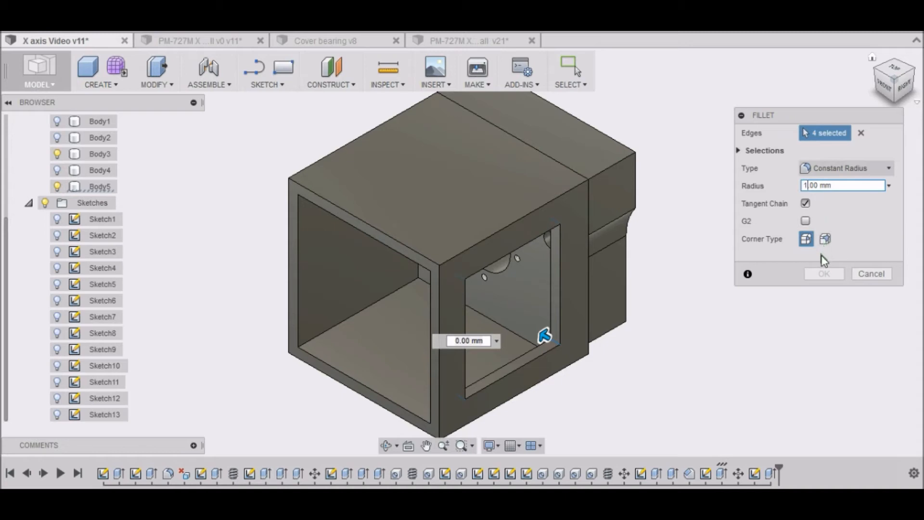
pyautogui.write('10.00 mm')
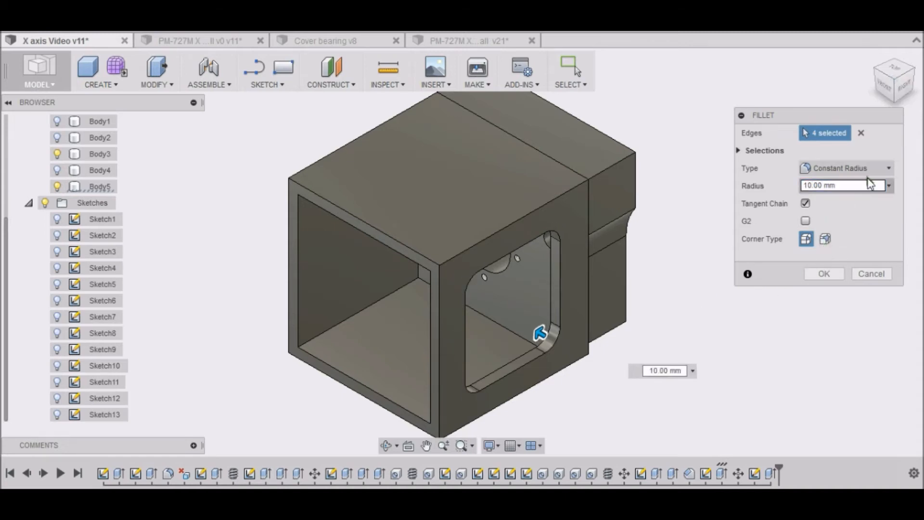
pyautogui.click(894, 79)
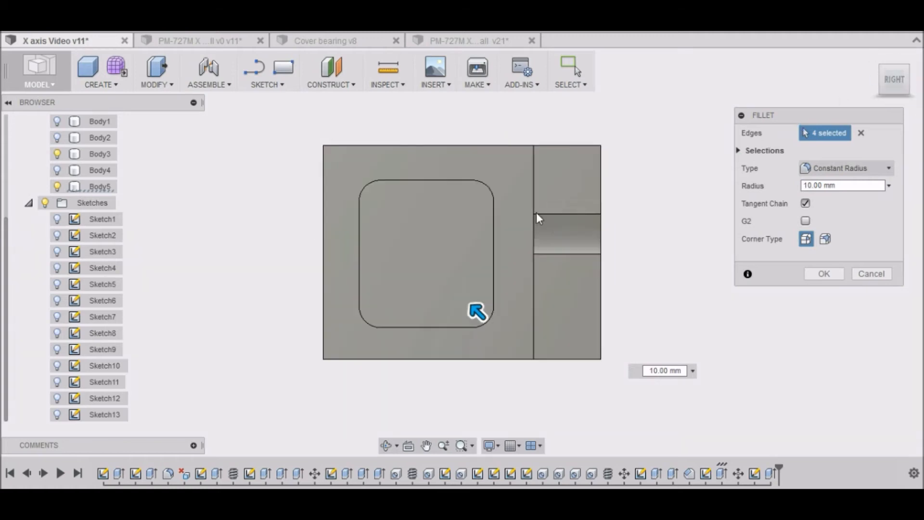
pyautogui.scroll(3)
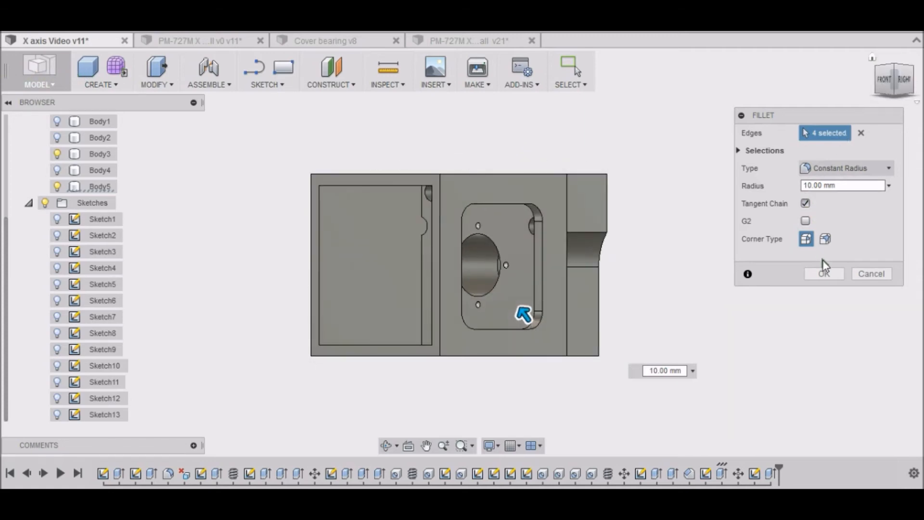
pyautogui.click(823, 274)
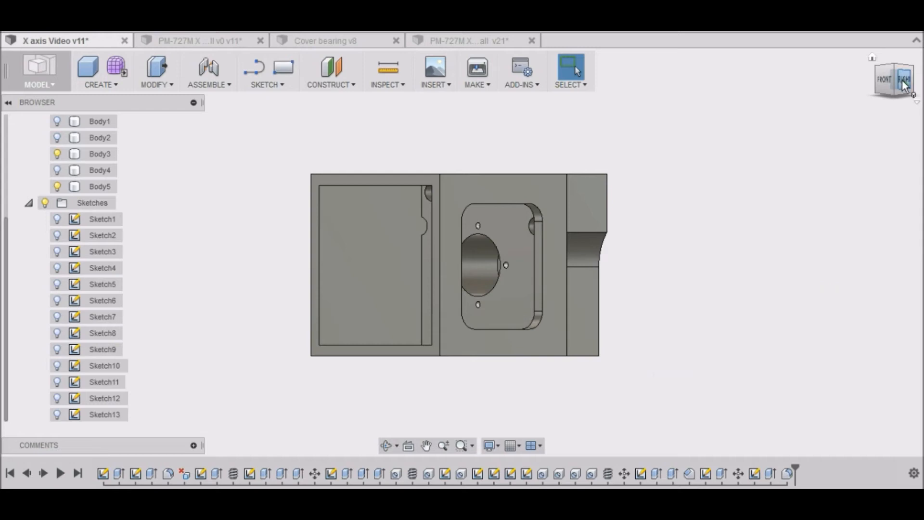
# Place a through countersunk hole, 4.2 mm with 9 mm countersink, at the sketch point beside the window
pyautogui.click(904, 78)
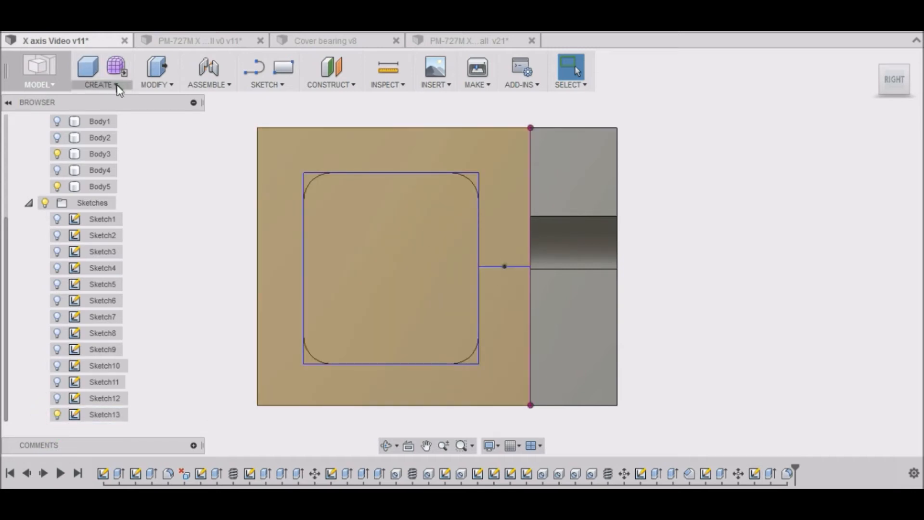
pyautogui.moveTo(119, 106)
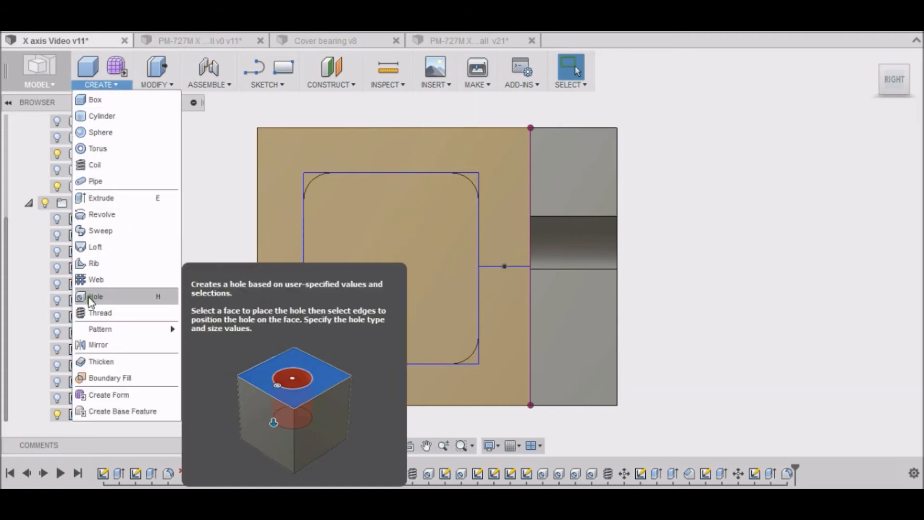
pyautogui.click(95, 296)
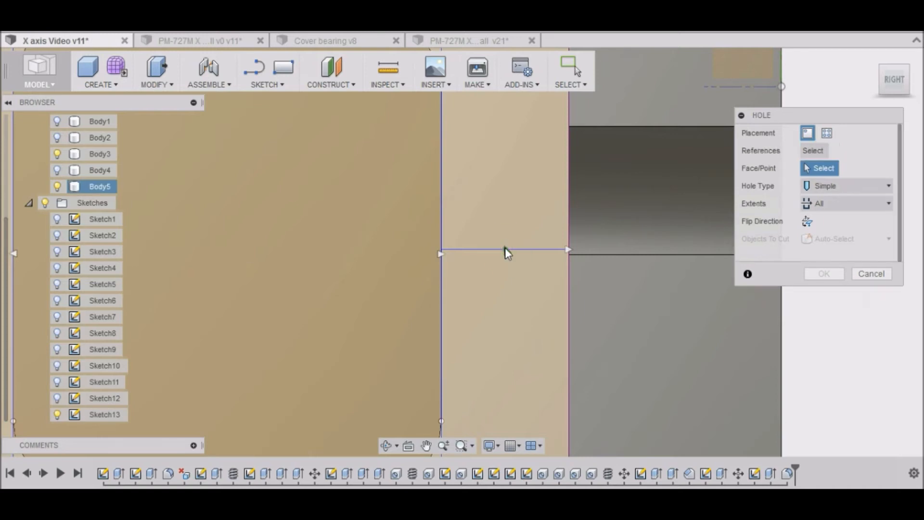
pyautogui.click(503, 245)
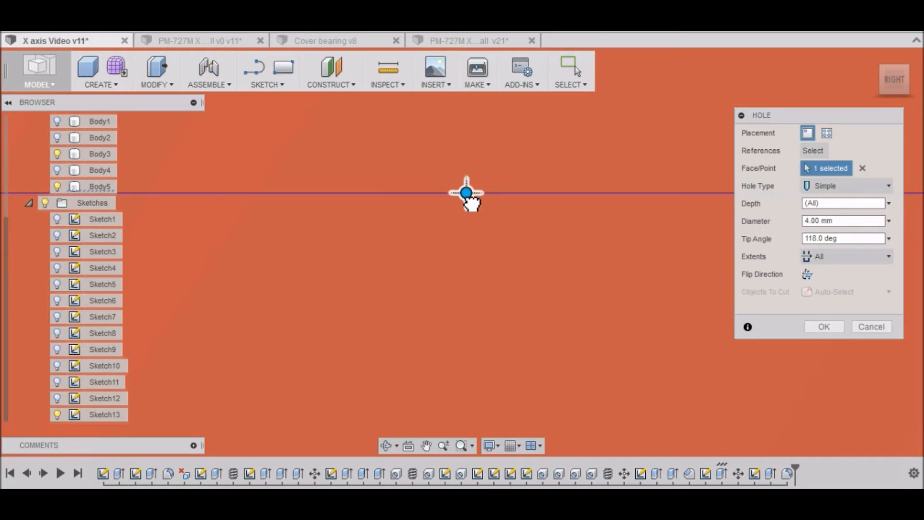
pyautogui.moveTo(461, 232)
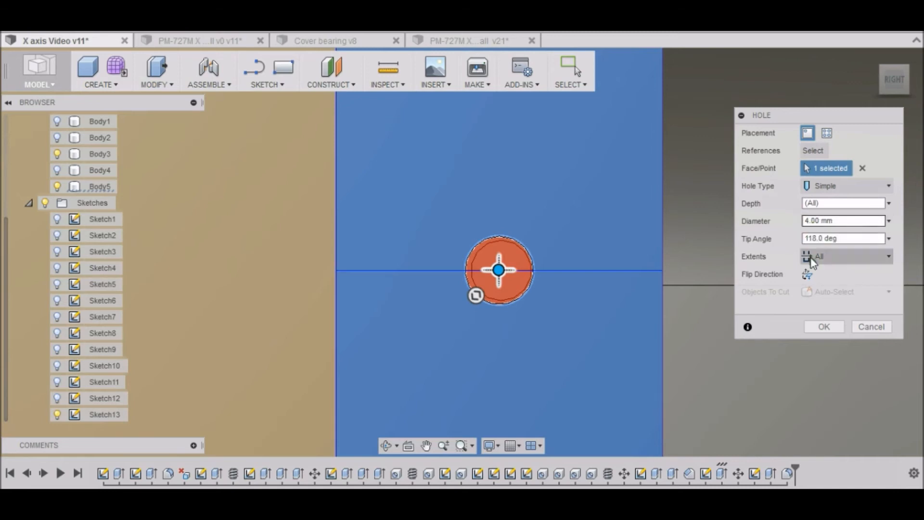
pyautogui.moveTo(799, 293)
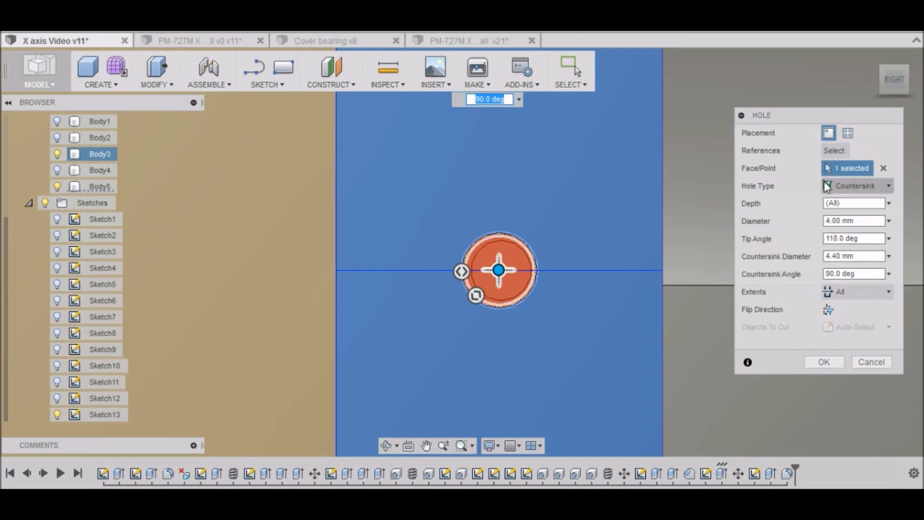
pyautogui.click(852, 220)
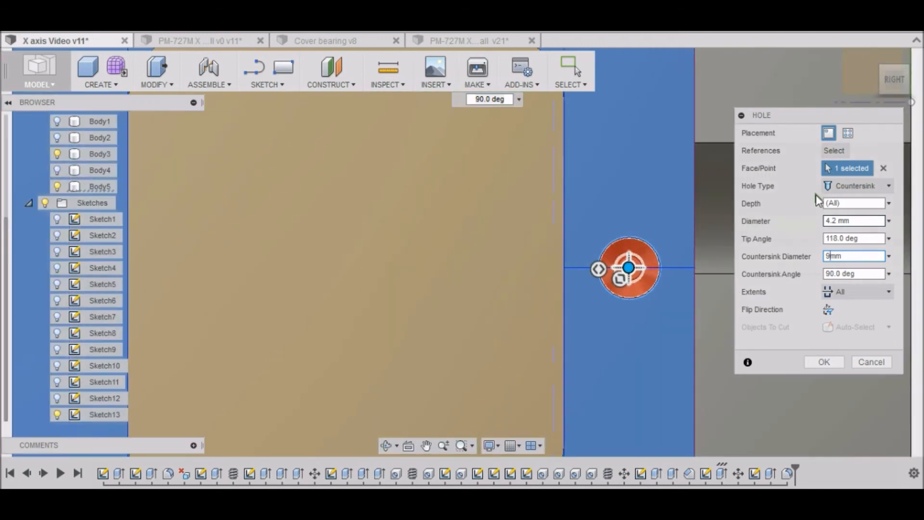
pyautogui.moveTo(874, 61)
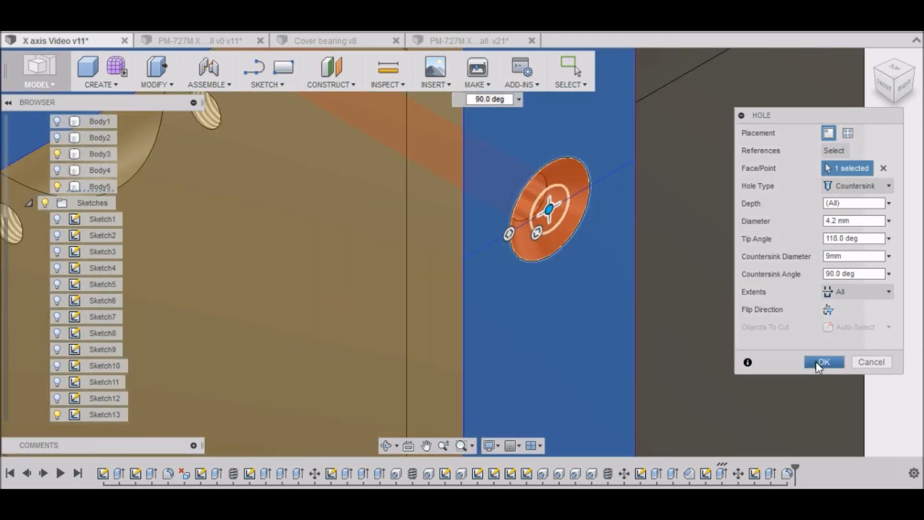
pyautogui.moveTo(826, 353)
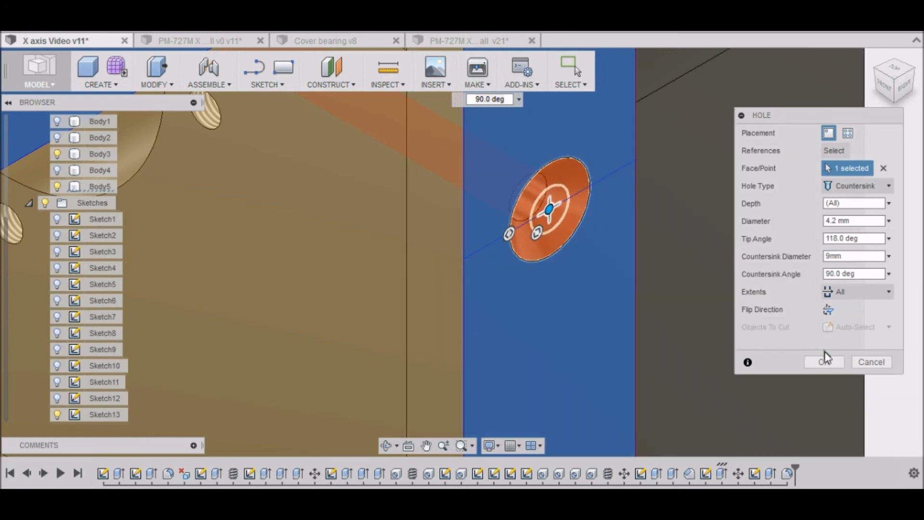
pyautogui.click(823, 361)
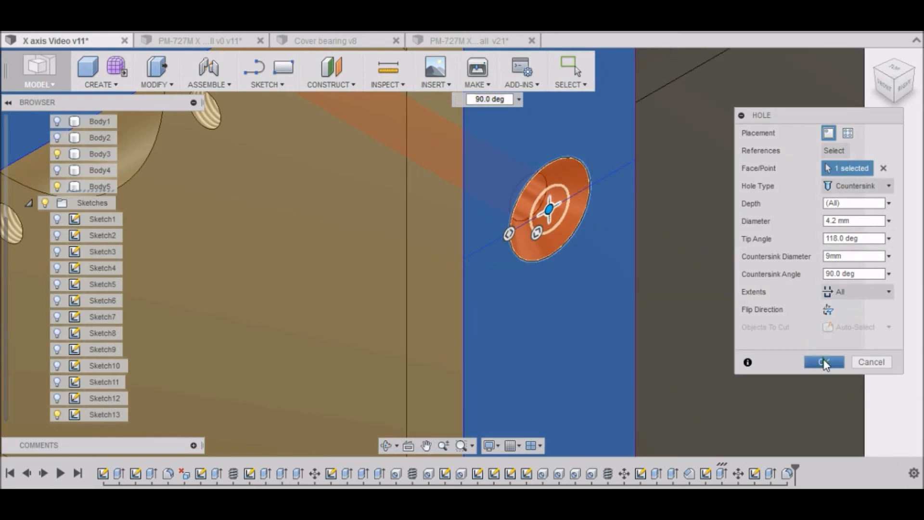
pyautogui.click(823, 361)
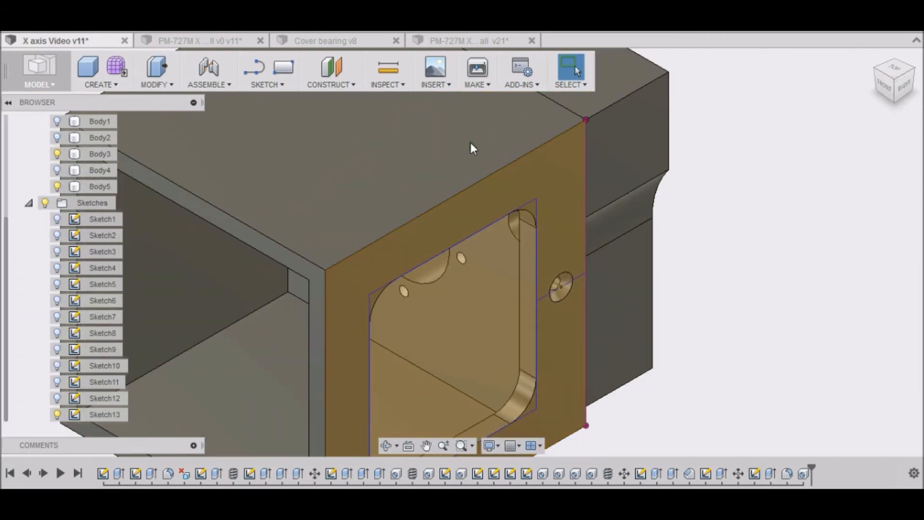
# Check the new countersunk hole up close, toggling Body5 visibility off and back on
pyautogui.click(99, 186)
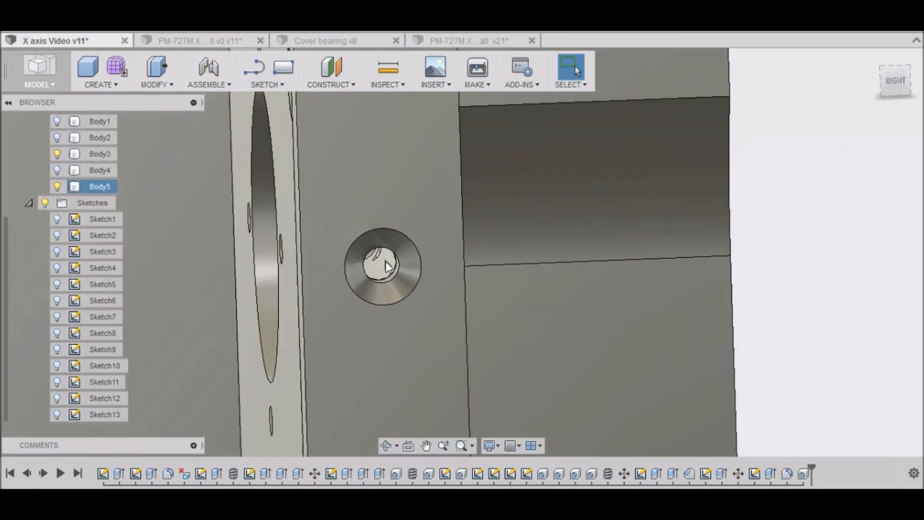
pyautogui.click(895, 81)
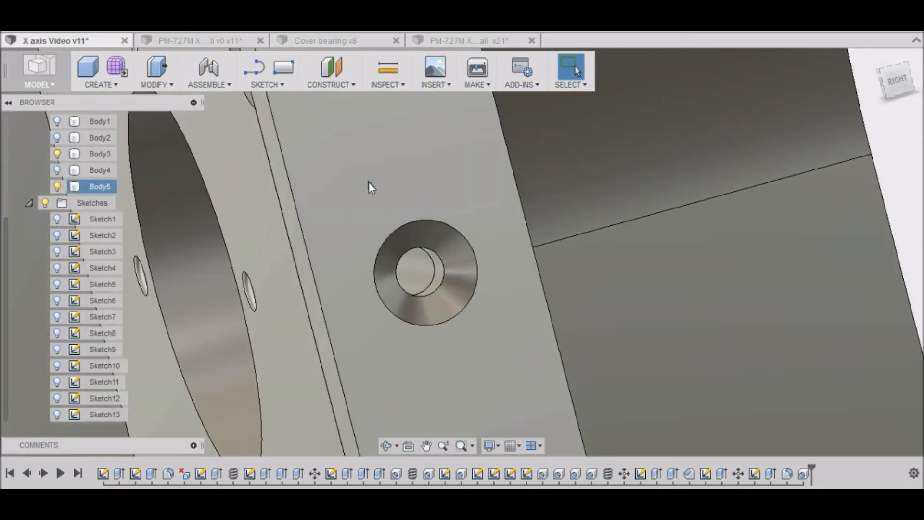
pyautogui.click(57, 186)
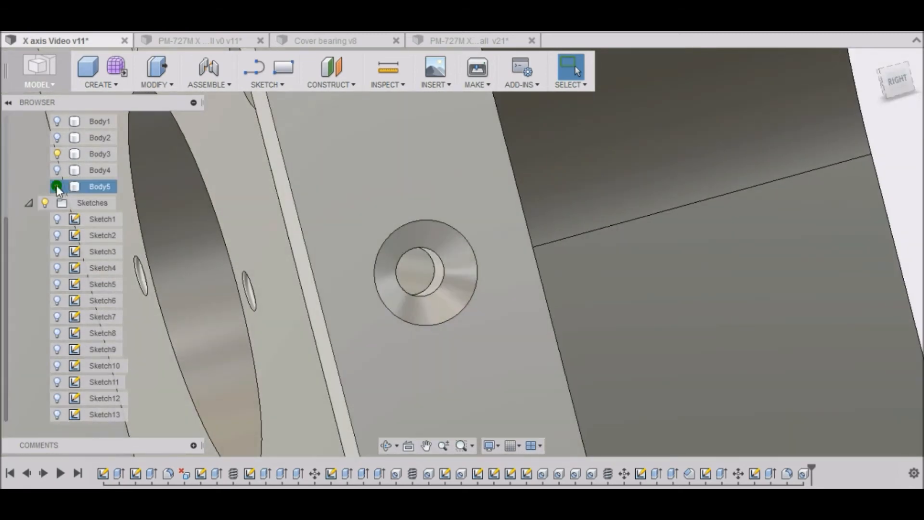
pyautogui.click(100, 154)
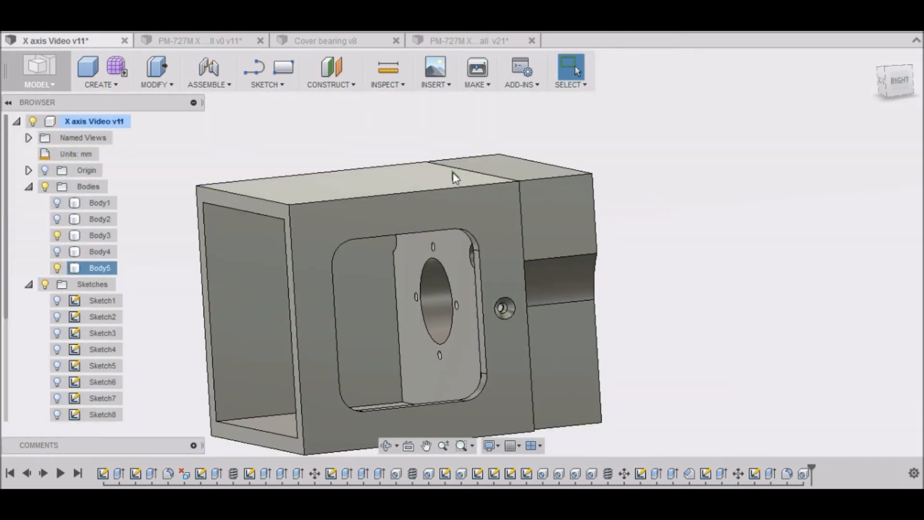
# Return to the home view, then turn to look straight down on the spacer's top face
pyautogui.click(896, 83)
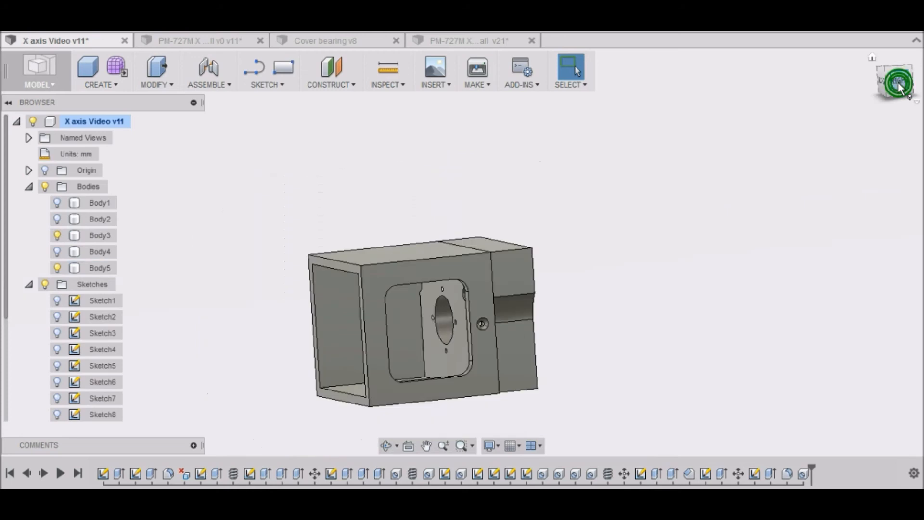
pyautogui.click(896, 62)
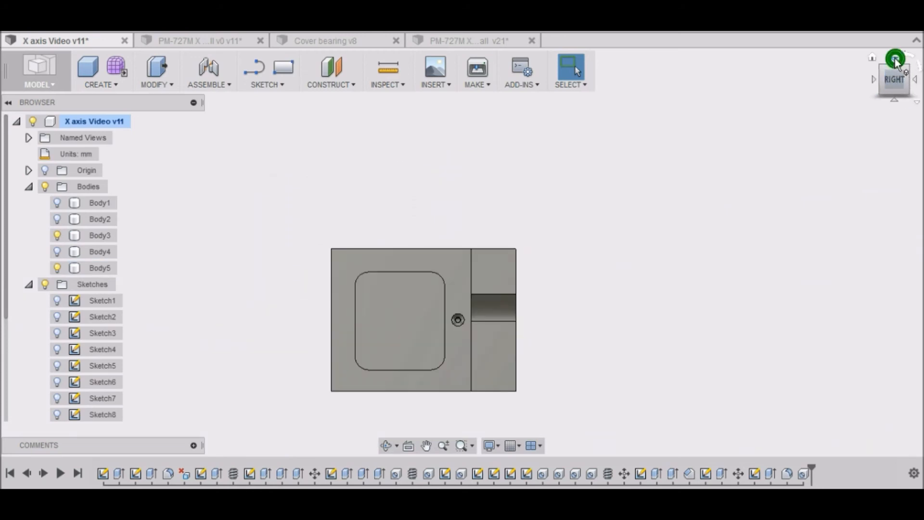
pyautogui.click(895, 57)
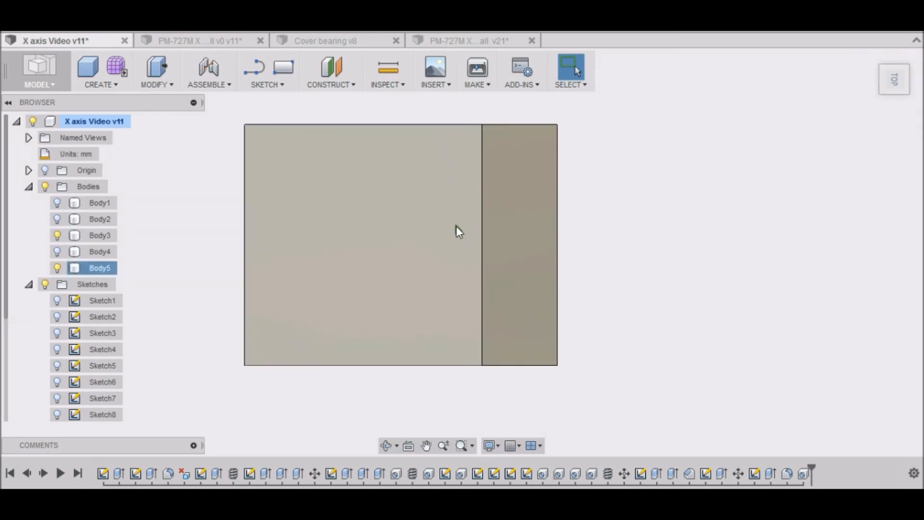
pyautogui.click(99, 234)
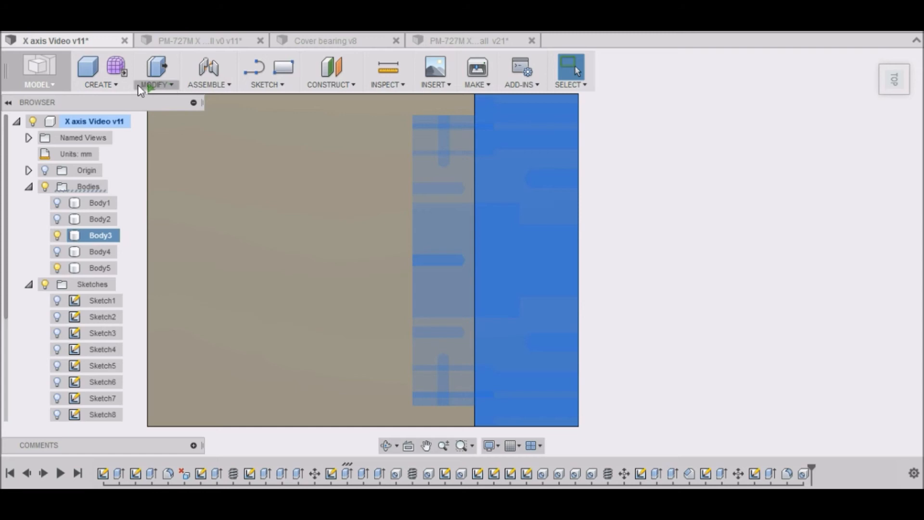
# Place a 4.2 mm countersunk hole, 6.35 mm deep, at the centre of the top face
pyautogui.click(99, 71)
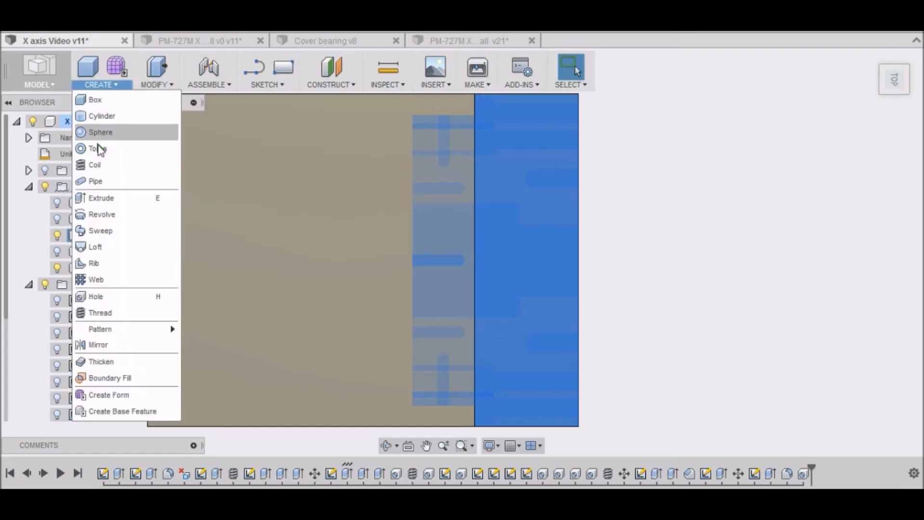
pyautogui.moveTo(109, 241)
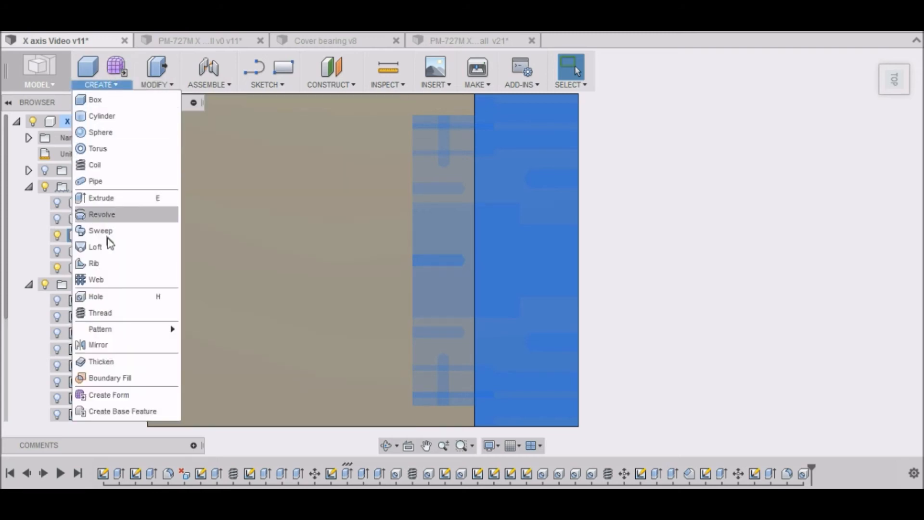
pyautogui.click(95, 296)
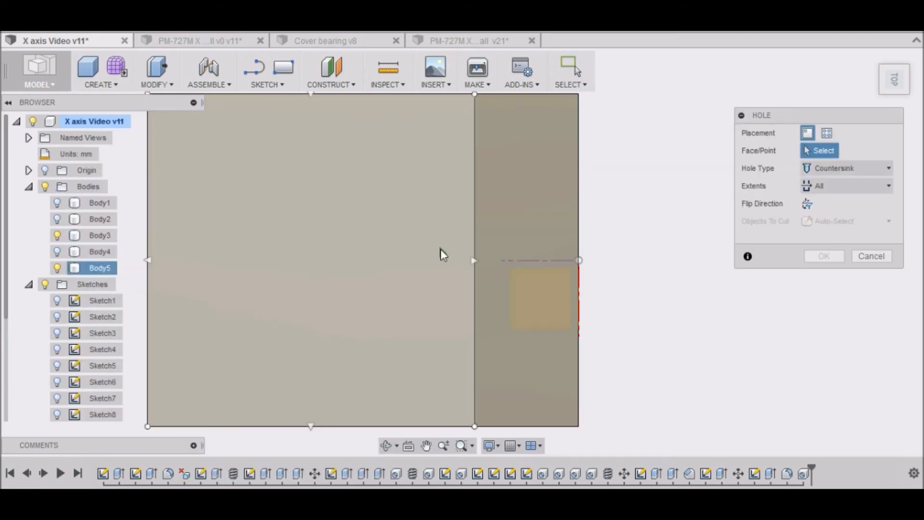
pyautogui.click(441, 253)
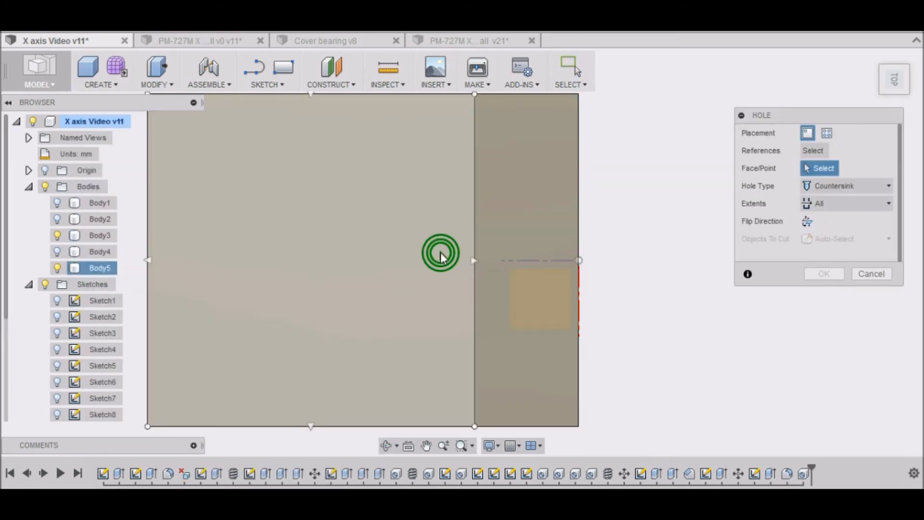
pyautogui.click(440, 256)
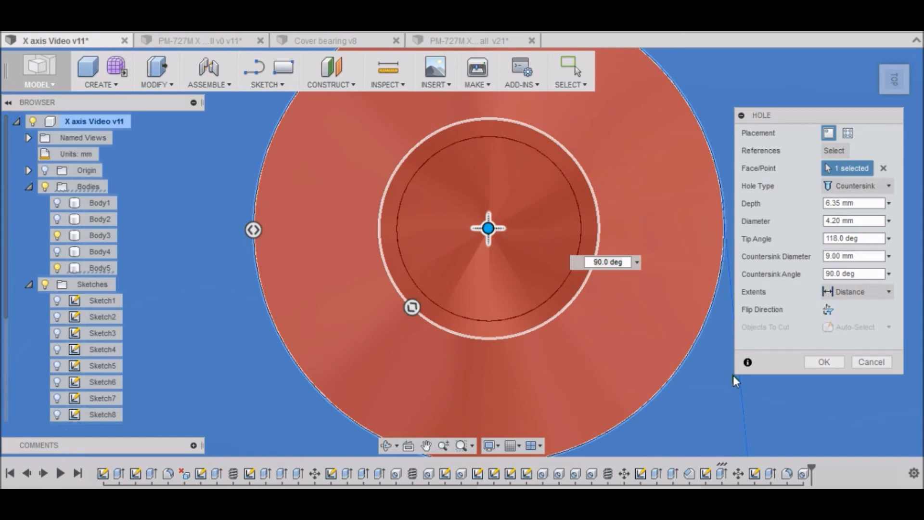
pyautogui.moveTo(478, 270)
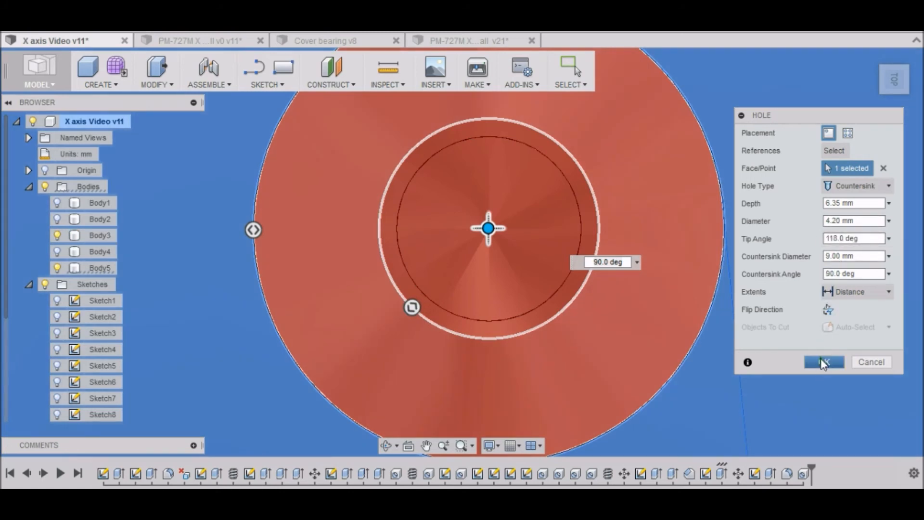
pyautogui.click(824, 361)
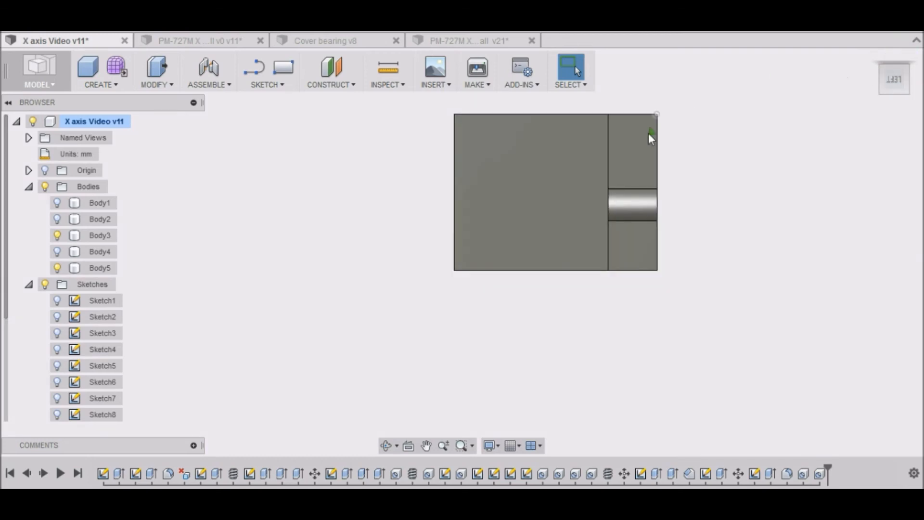
# Place a 4.2 mm countersunk hole on the left side face with depth 6.35 mm, then view from below
pyautogui.click(99, 267)
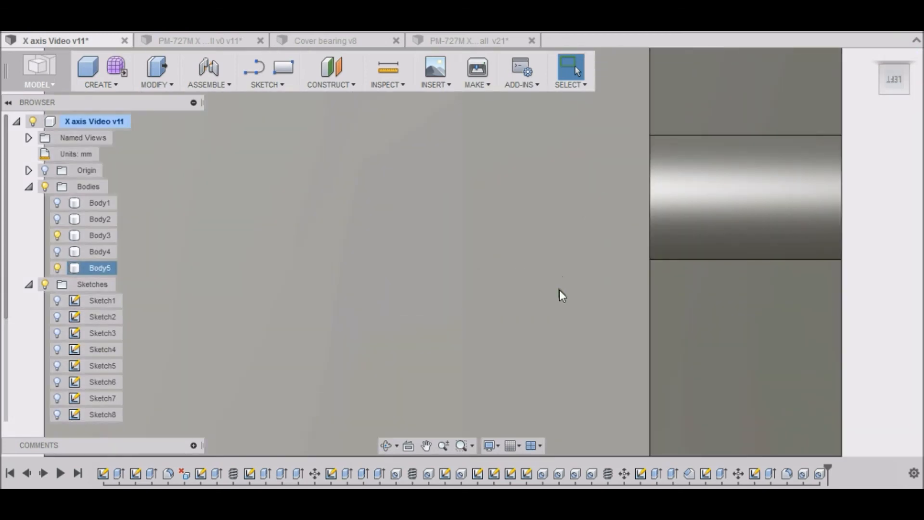
pyautogui.click(100, 235)
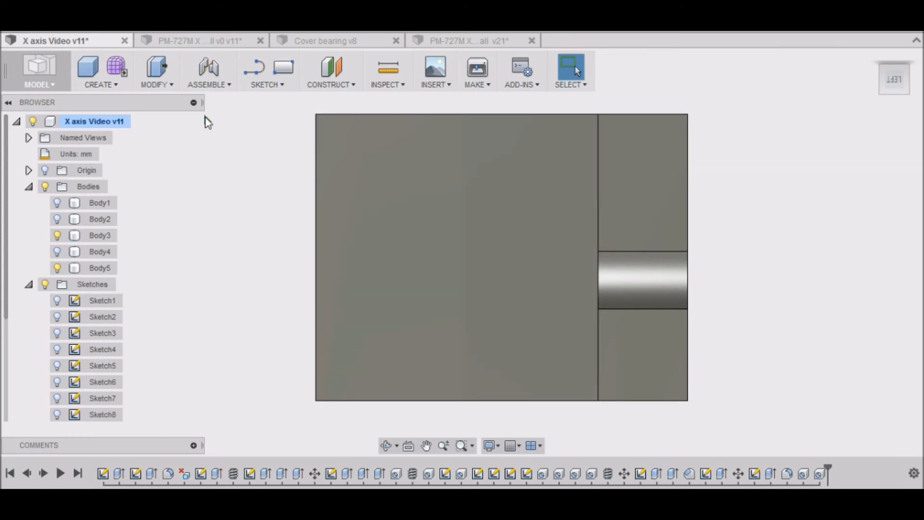
pyautogui.click(99, 70)
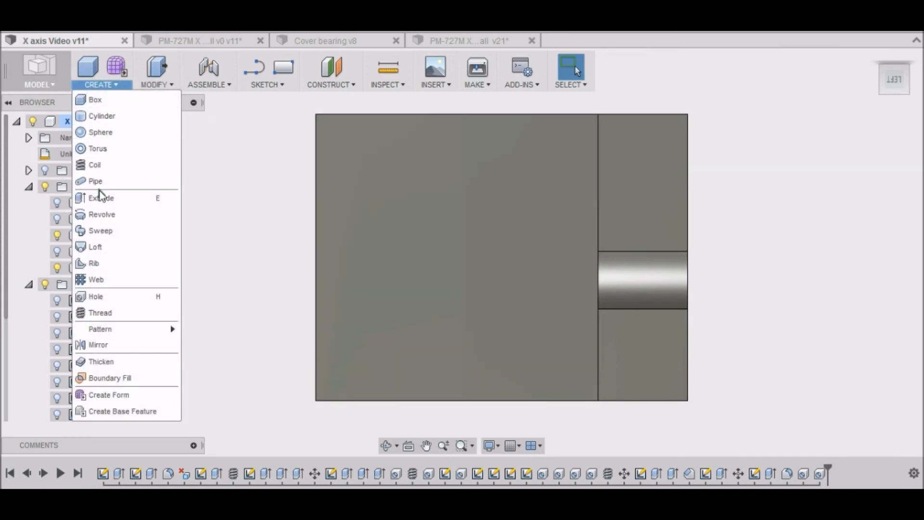
pyautogui.click(95, 297)
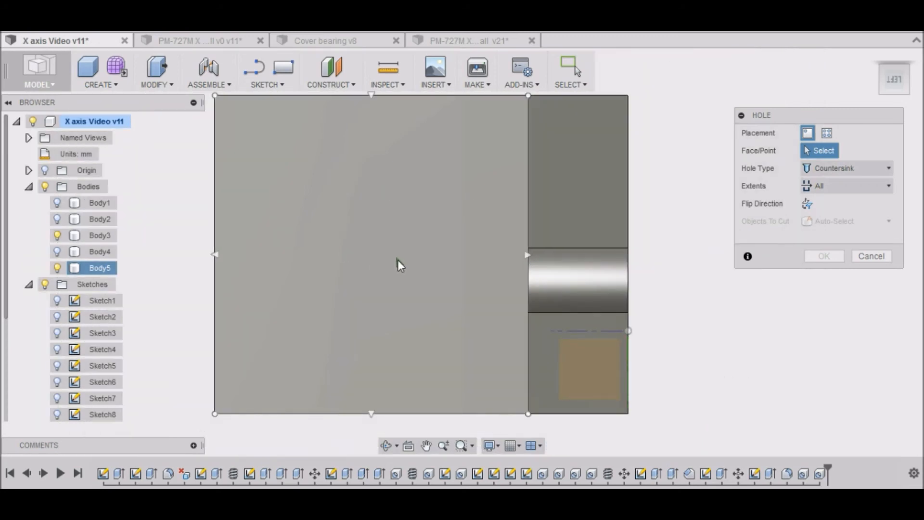
pyautogui.click(372, 253)
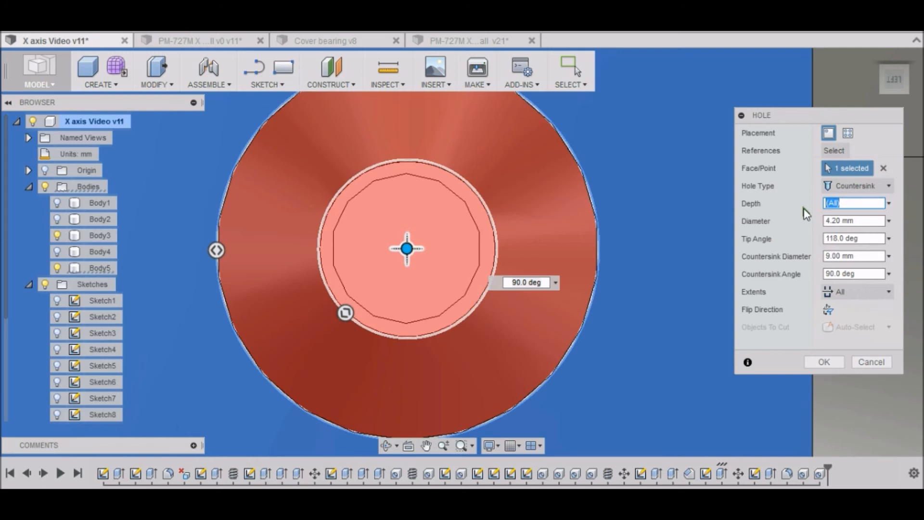
pyautogui.write('6.35 mm')
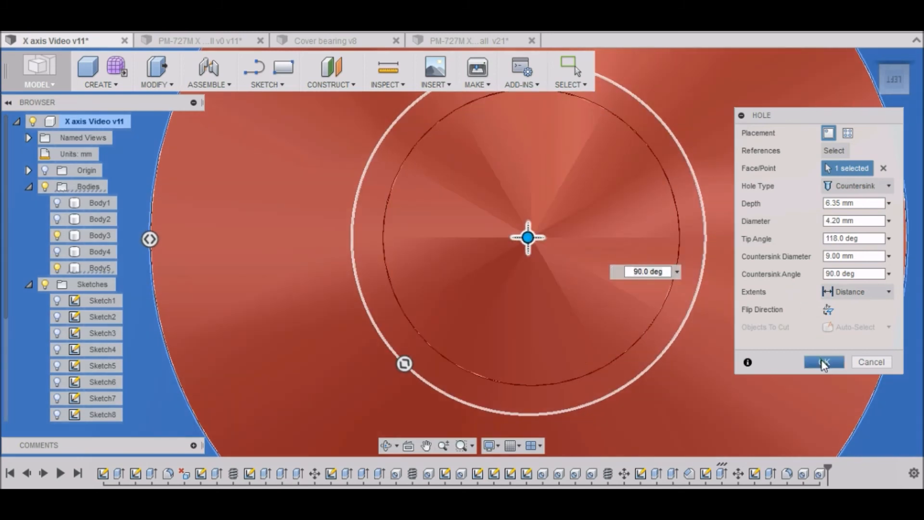
pyautogui.click(824, 362)
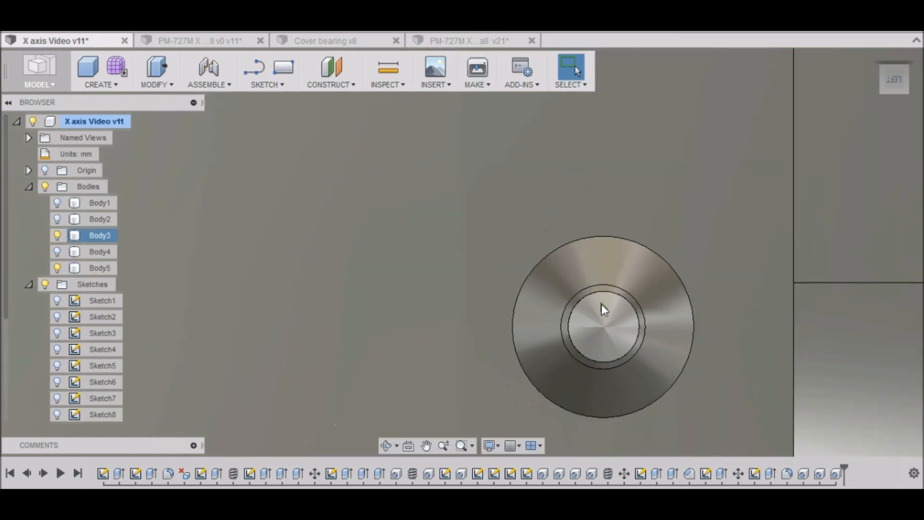
pyautogui.click(100, 267)
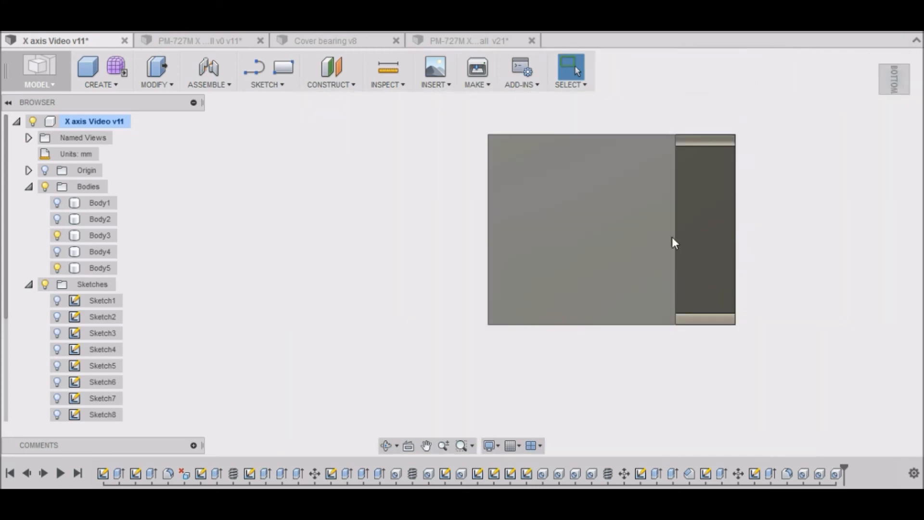
# Place a 4.2 mm countersunk hole on the bottom face, replacing the depth with 6.35 mm
pyautogui.click(99, 70)
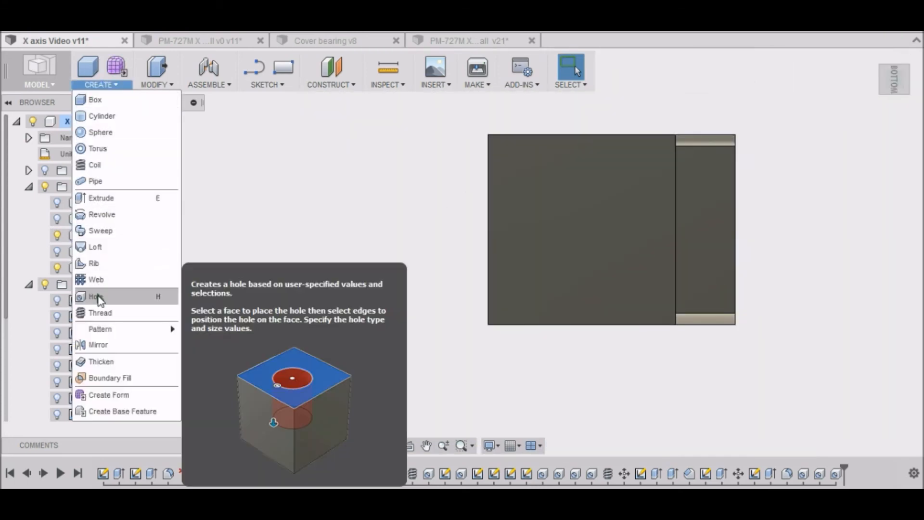
pyautogui.click(94, 296)
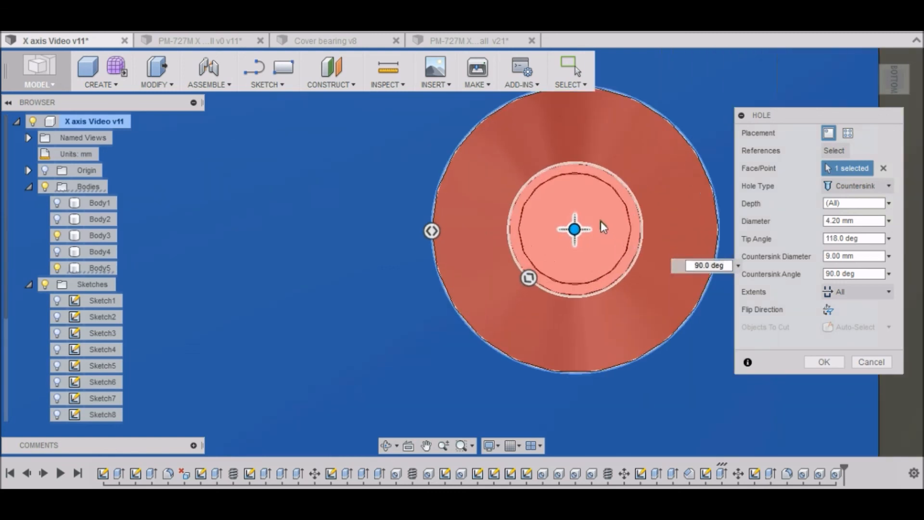
pyautogui.scroll(3)
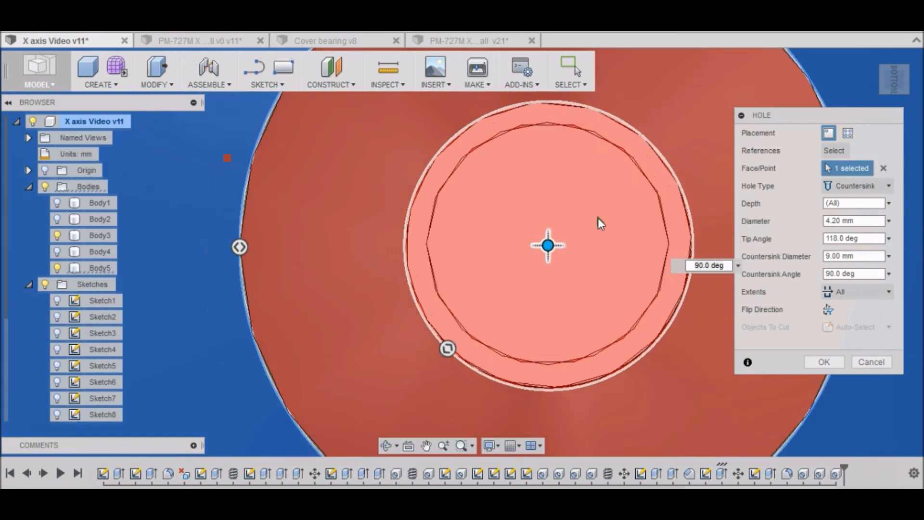
pyautogui.click(852, 203)
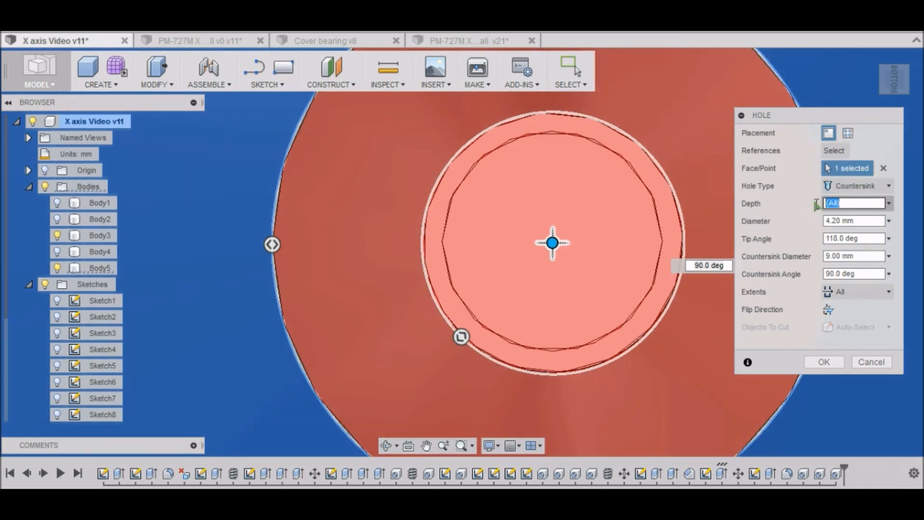
pyautogui.write('6.35 mm')
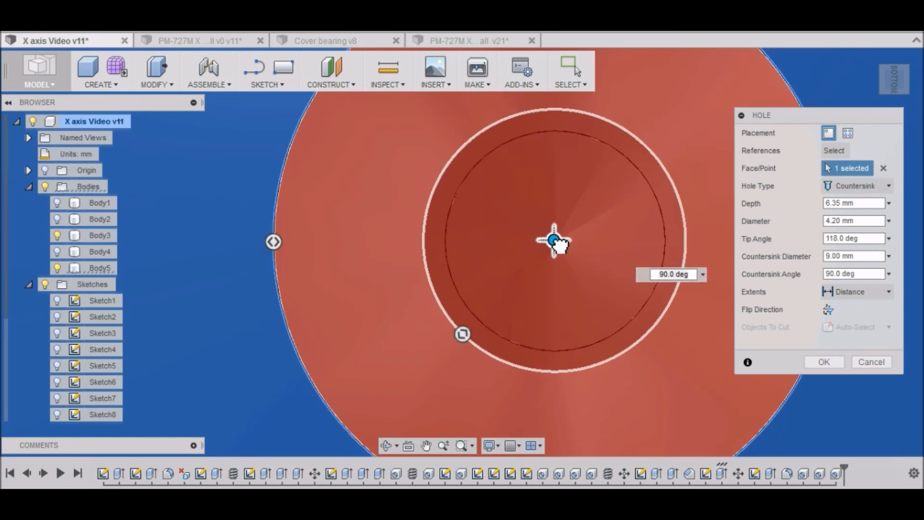
pyautogui.moveTo(761, 334)
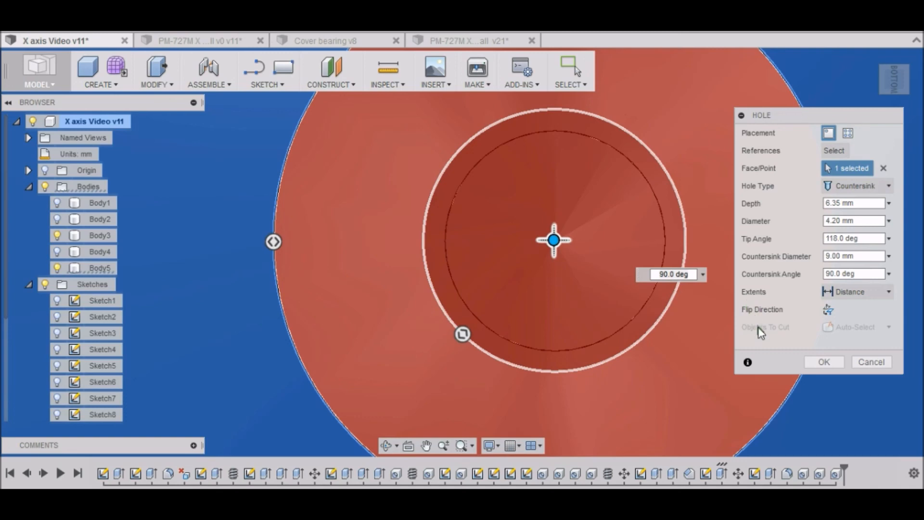
pyautogui.click(823, 361)
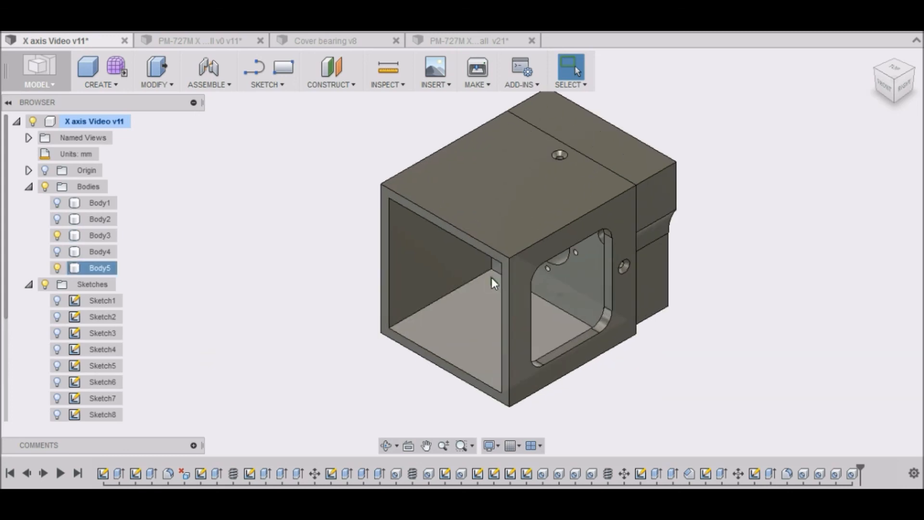
pyautogui.scroll(-3)
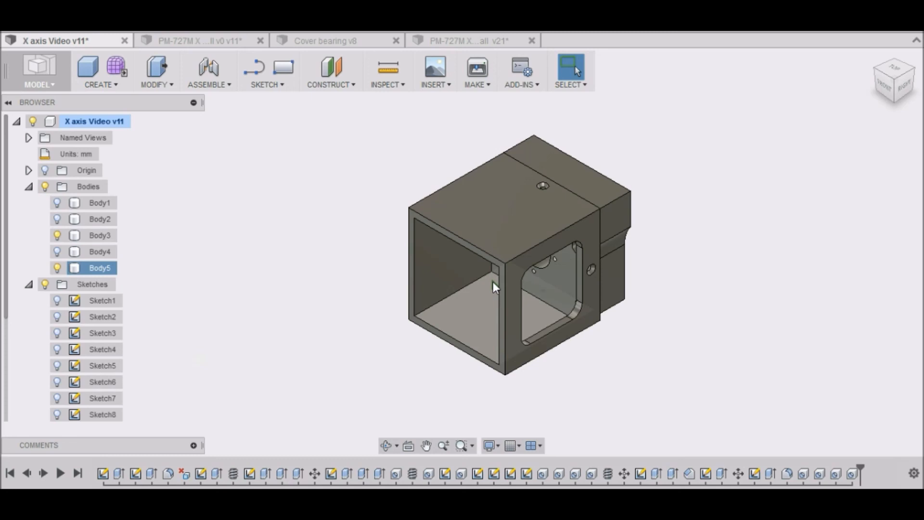
pyautogui.moveTo(547, 232)
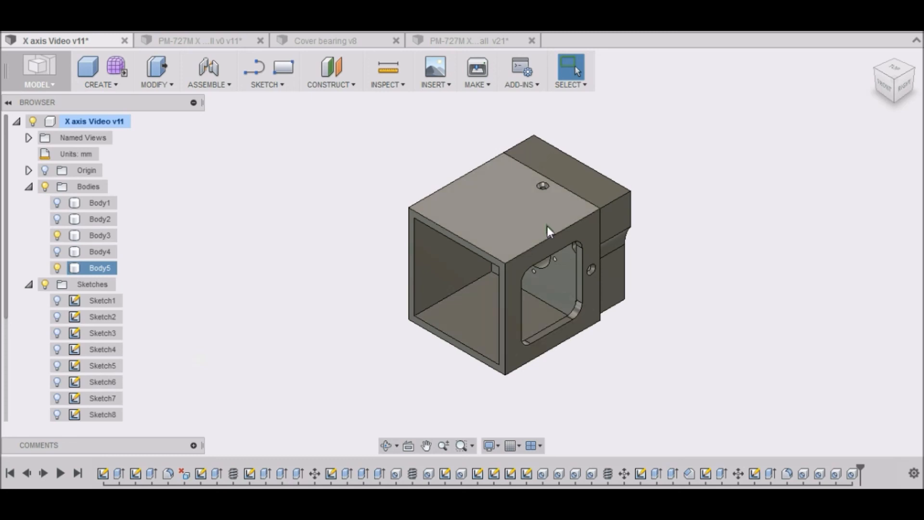
pyautogui.moveTo(393, 196)
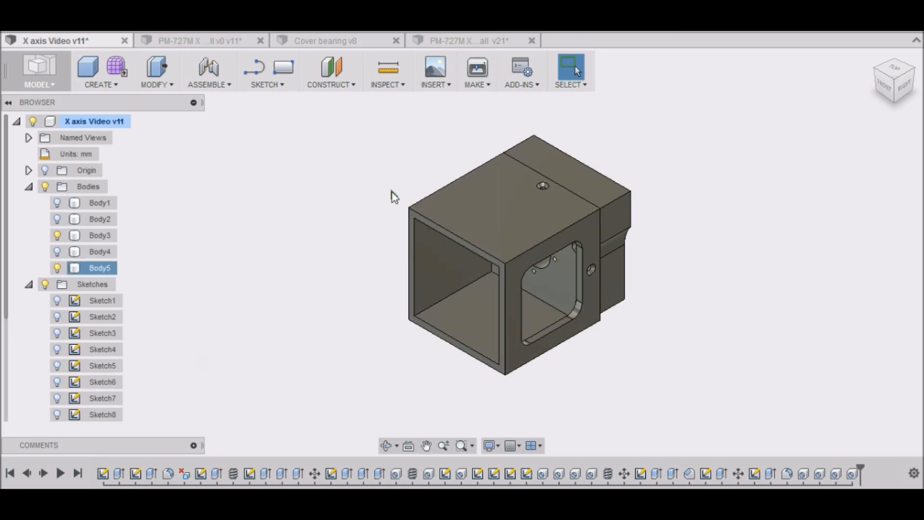
pyautogui.moveTo(545, 214)
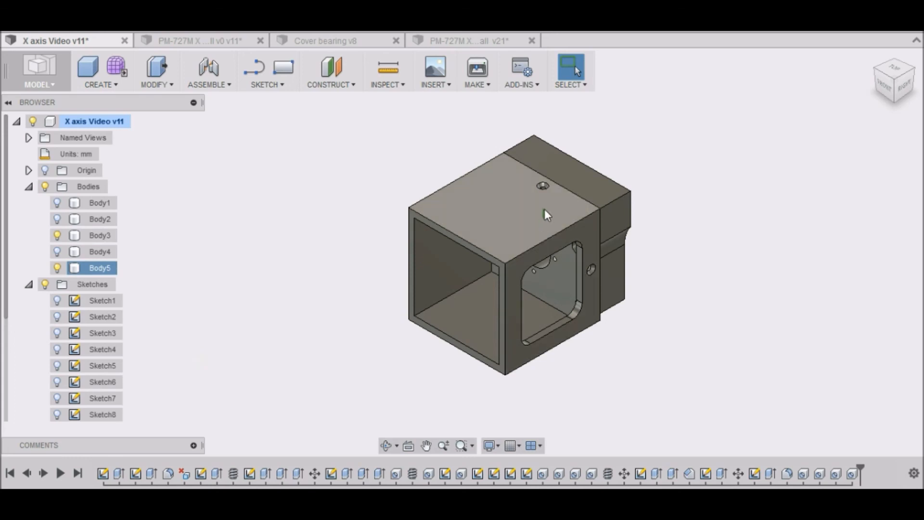